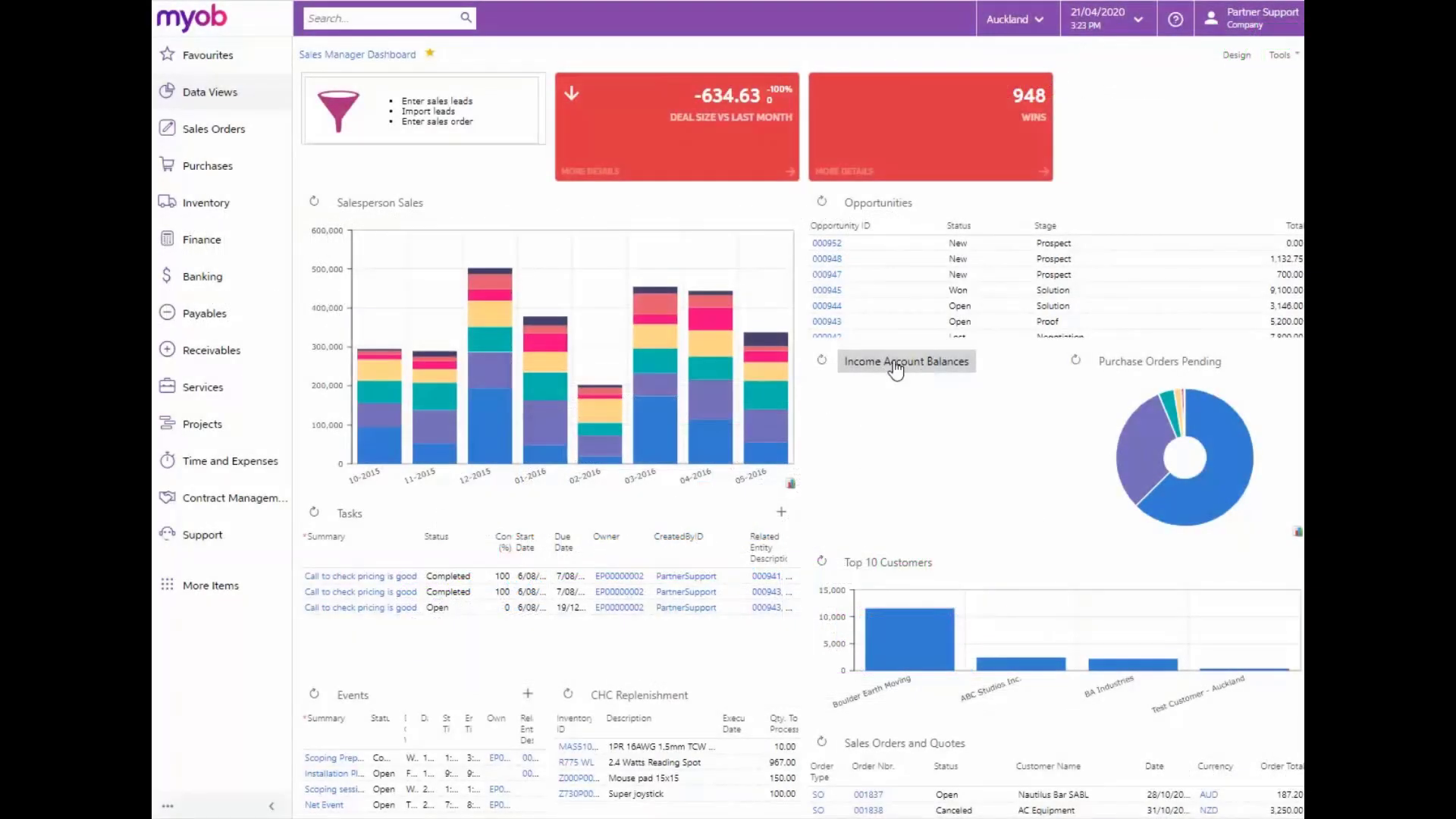
- Go to the Chart of Accounts list from the Finance menu
left_click(202, 239)
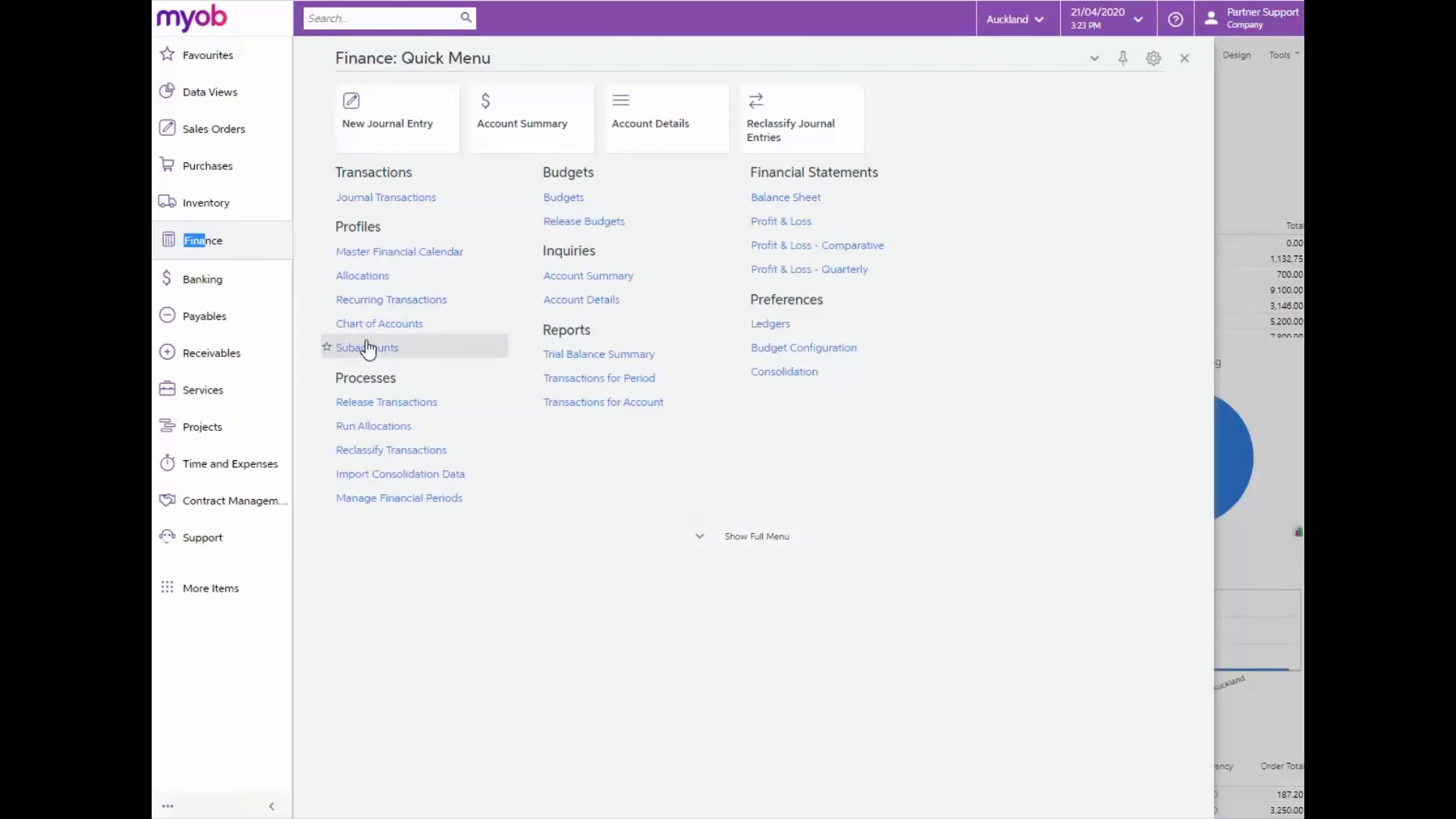
left_click(379, 323)
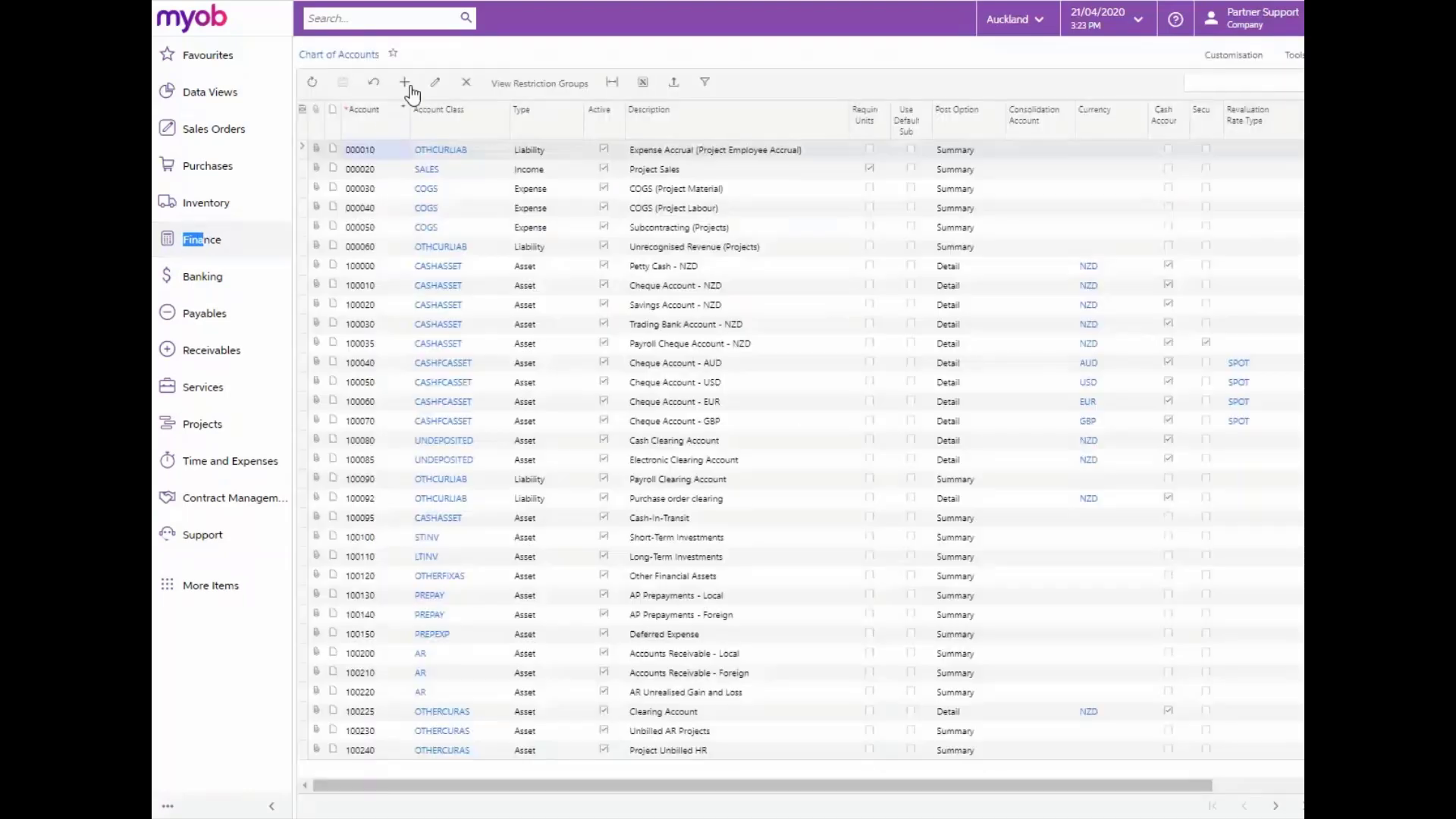
- Add account 100005 with class CASHASSET and description Short Term Deposit
left_click(403, 82)
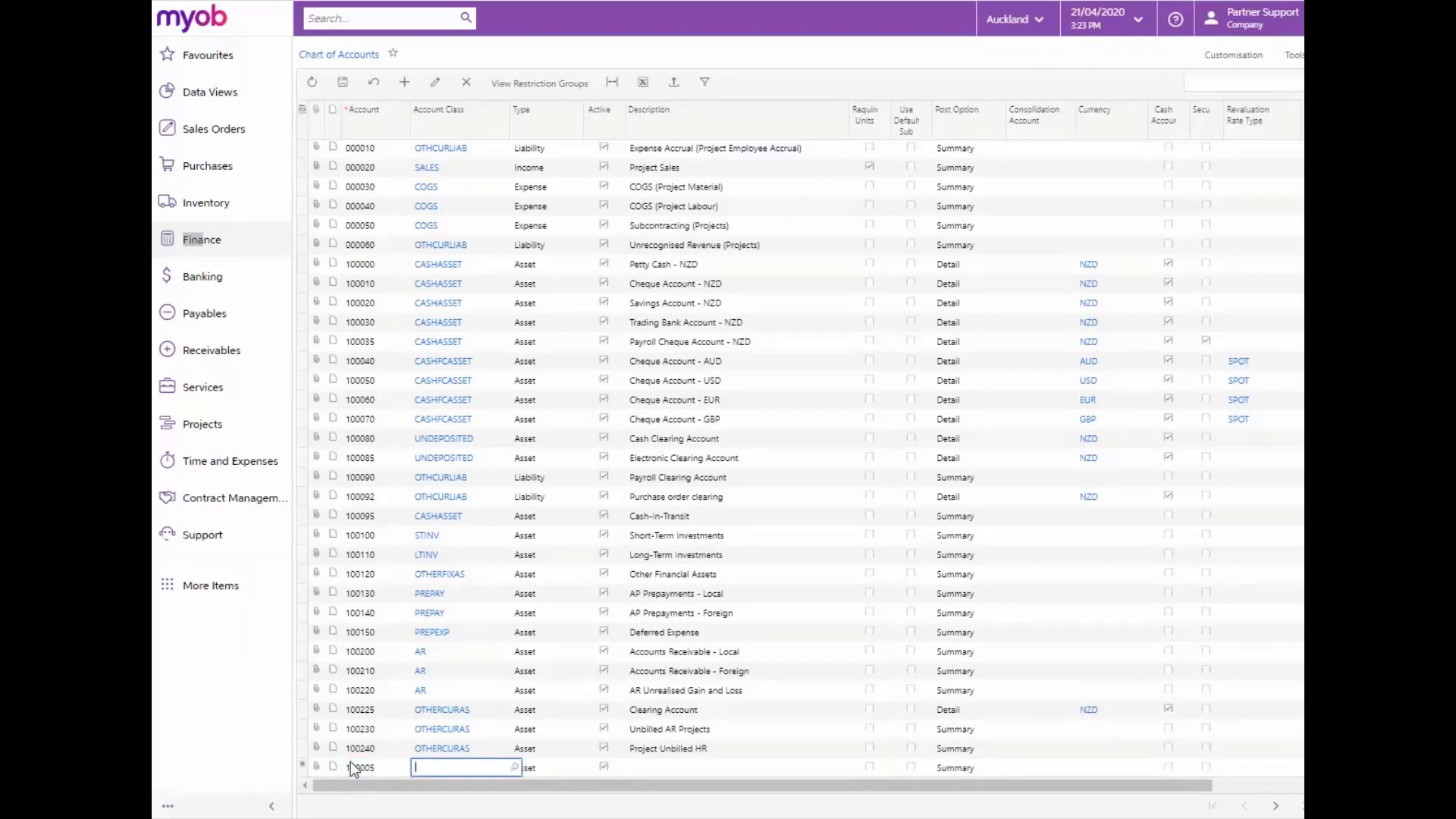
type("cash as")
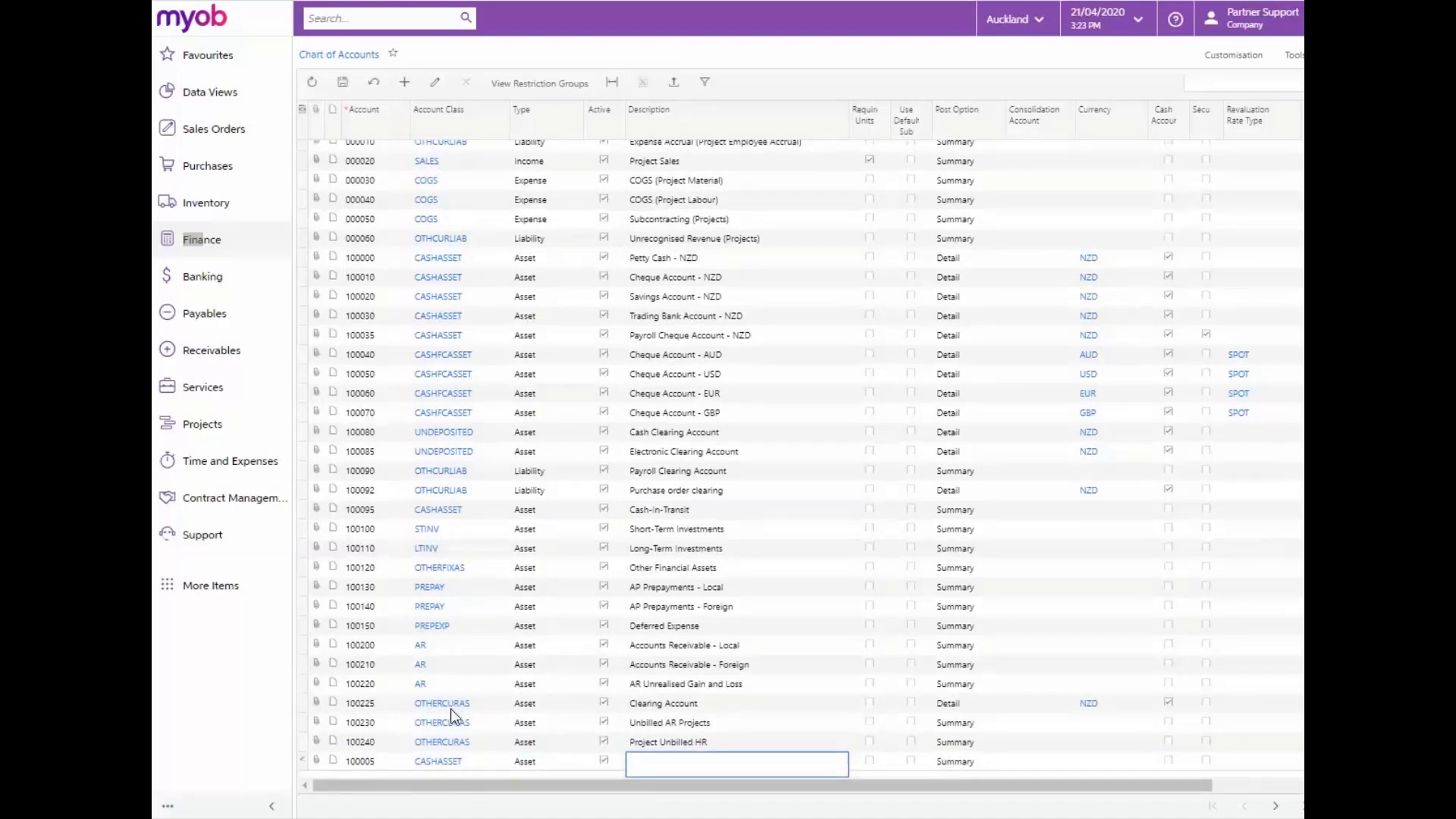
type("Short Term Deposit")
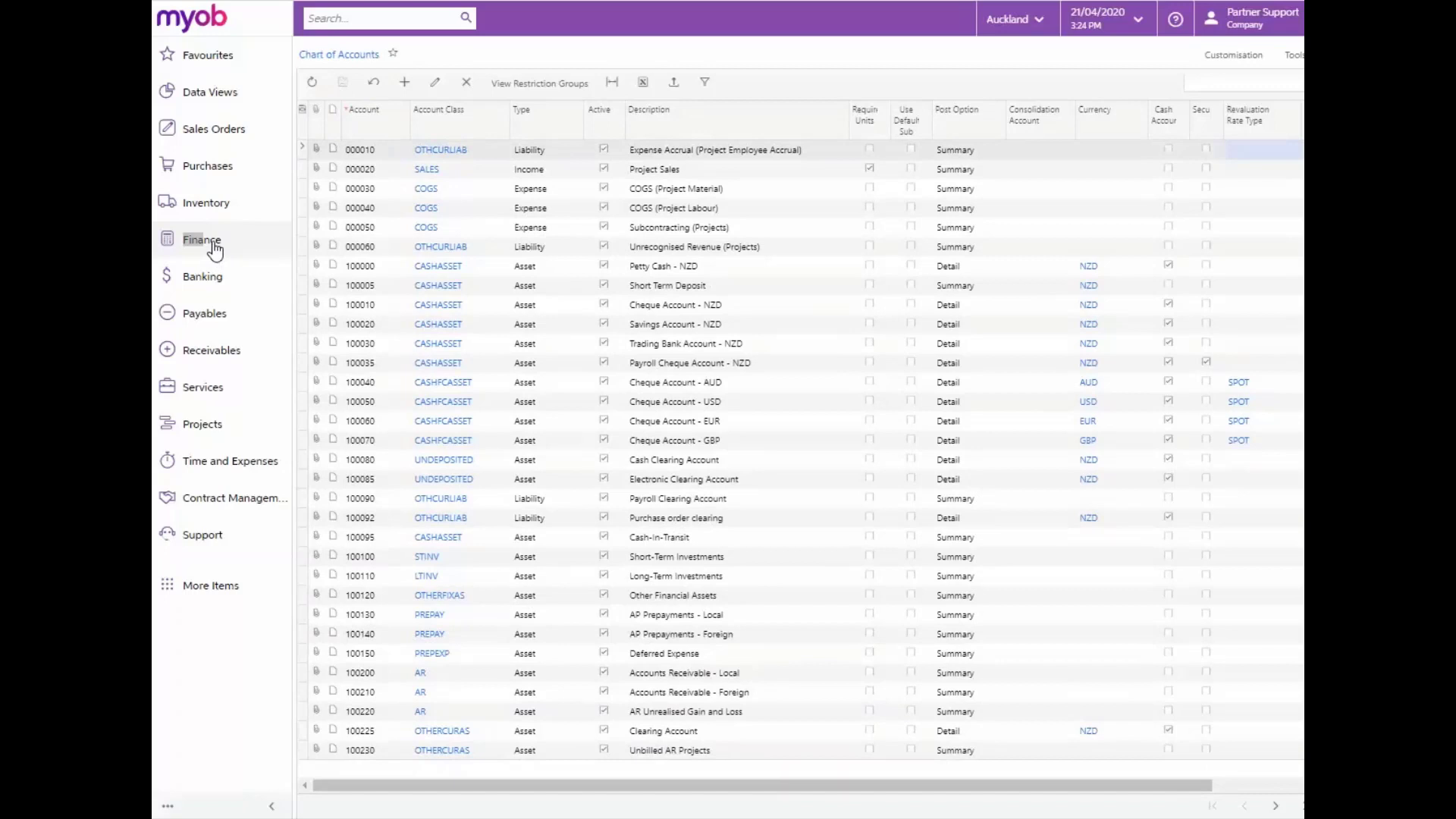
- Go to the Cash Accounts list under Finance > Banking > Profiles
left_click(201, 240)
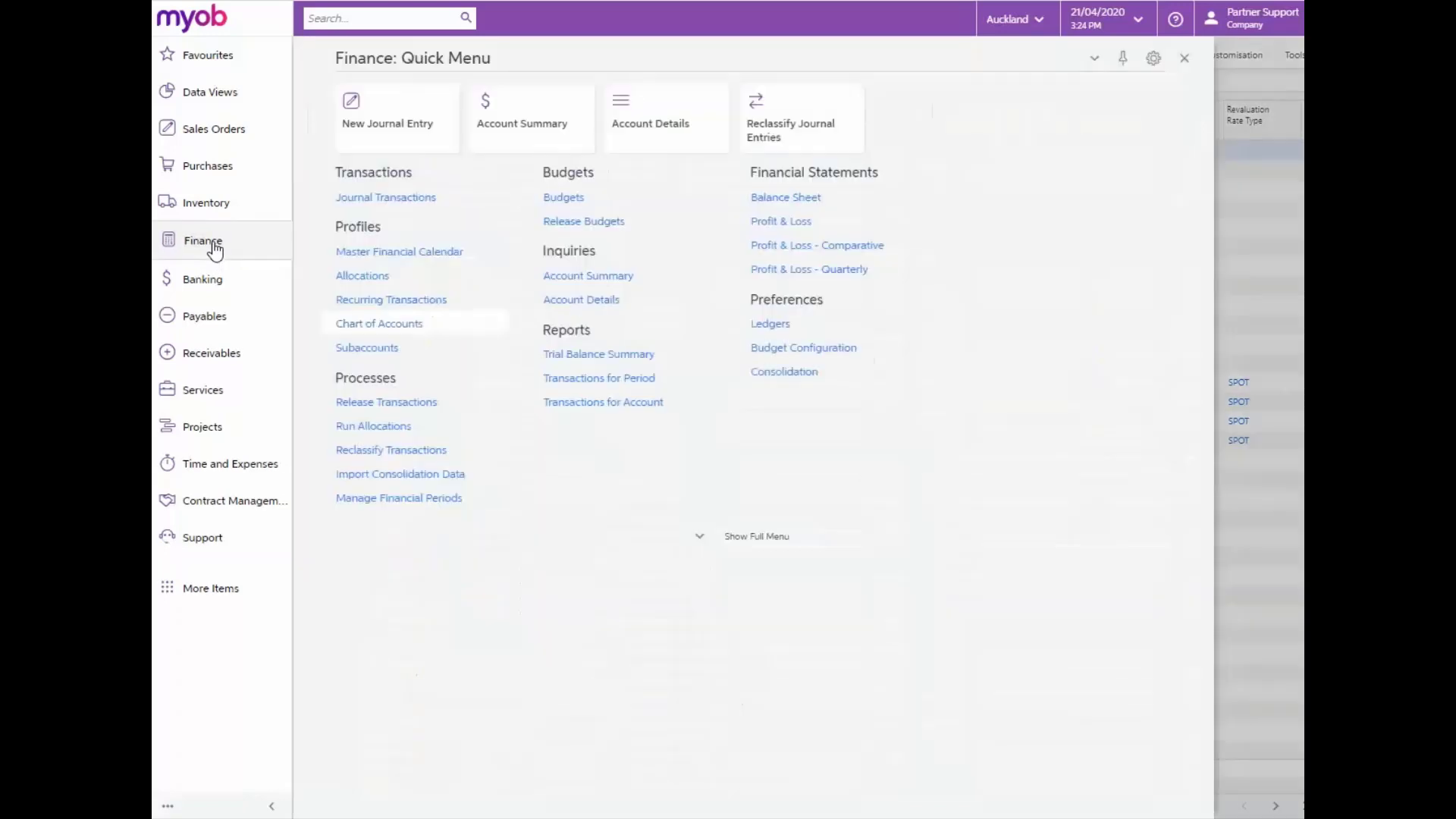
mouse_move(213, 281)
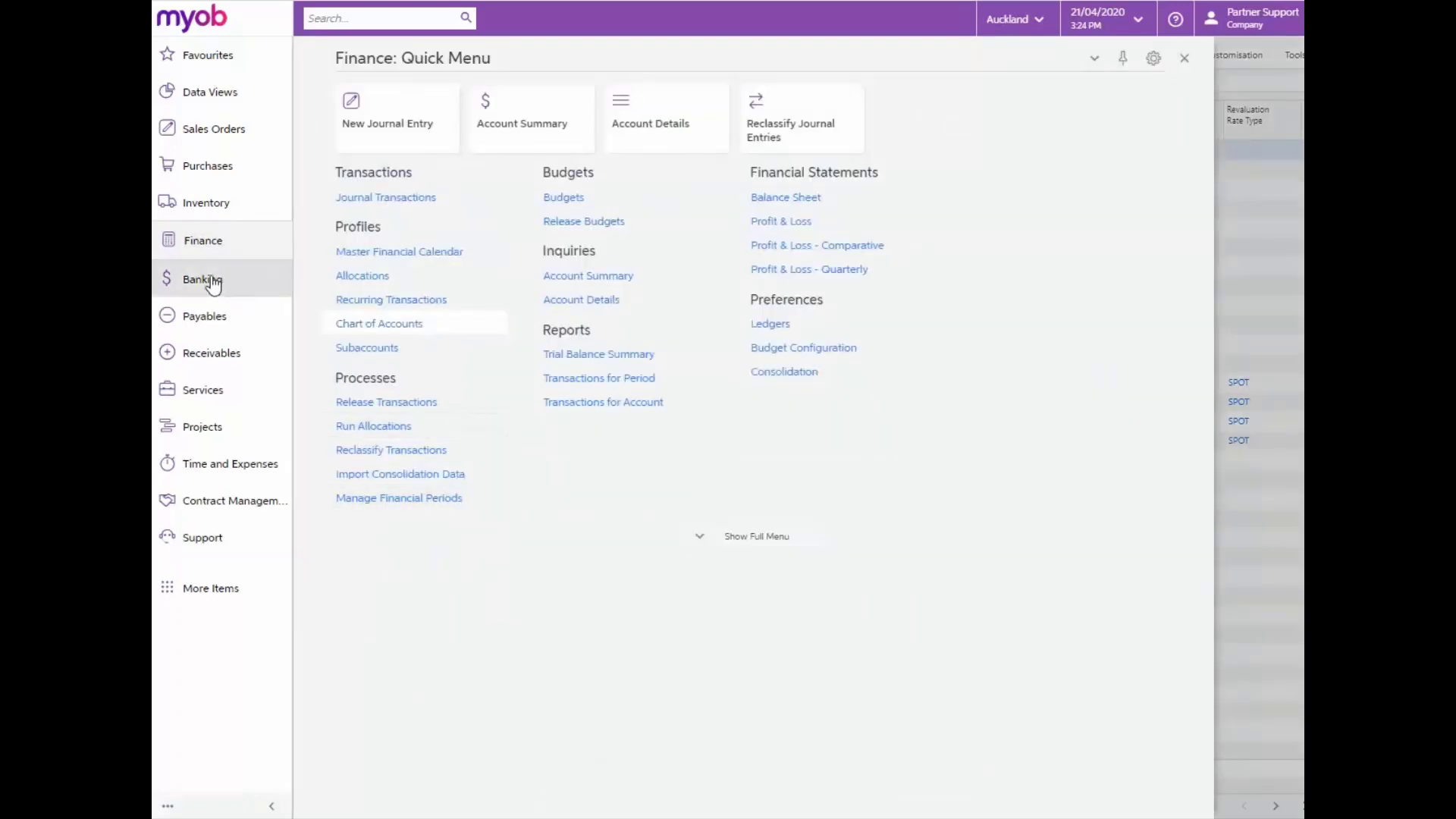
left_click(202, 279)
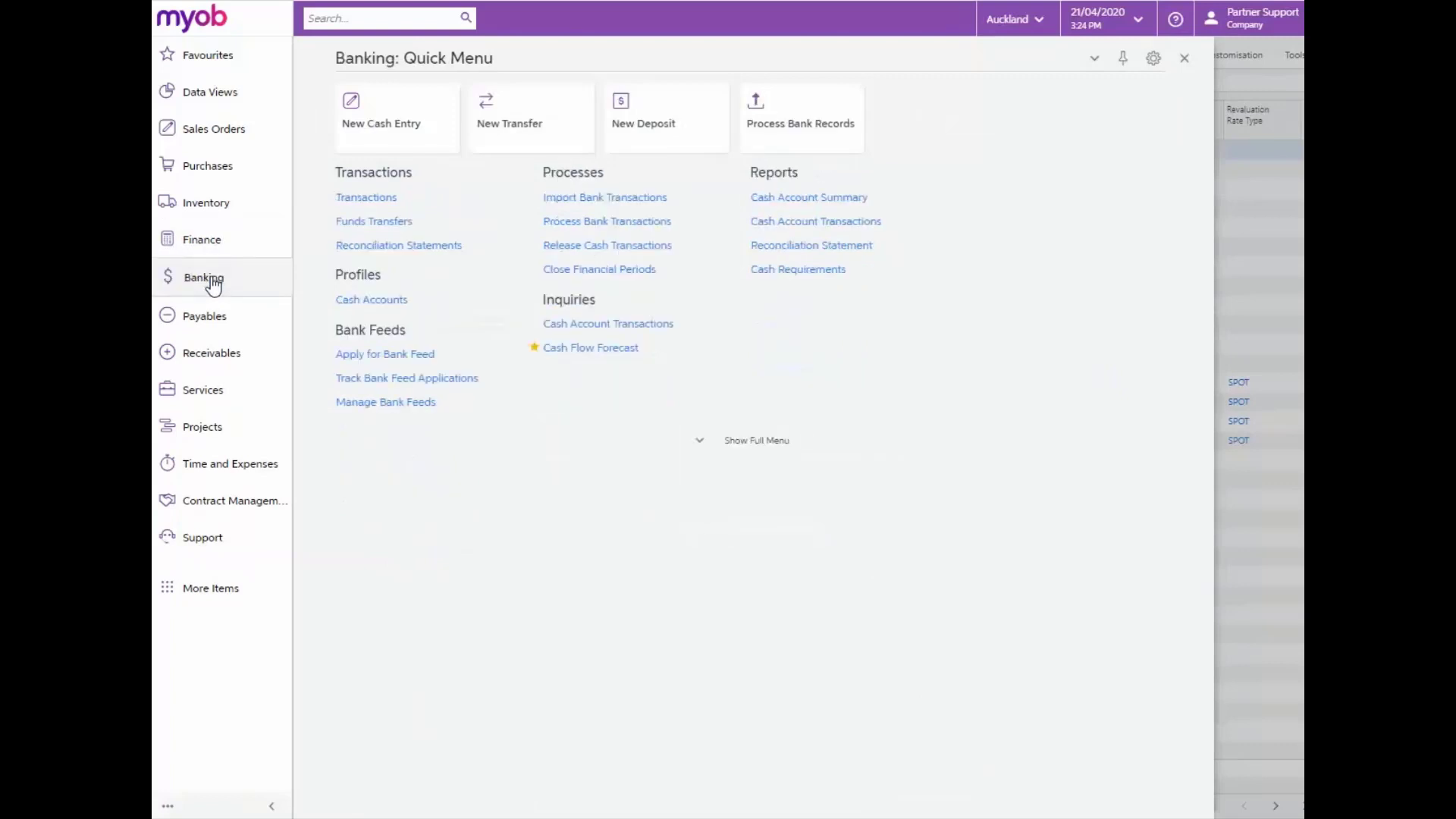
mouse_move(334, 298)
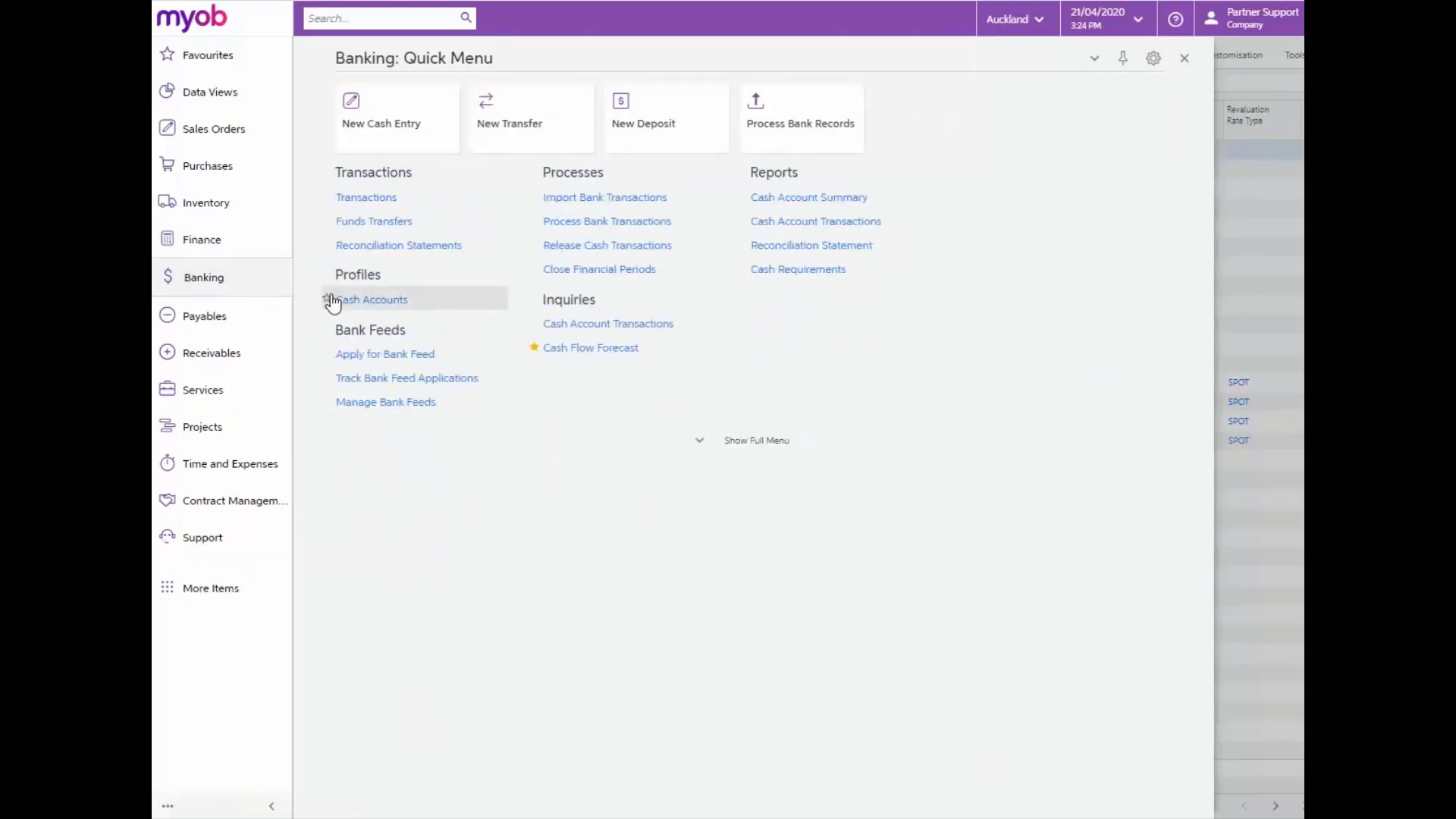
left_click(370, 299)
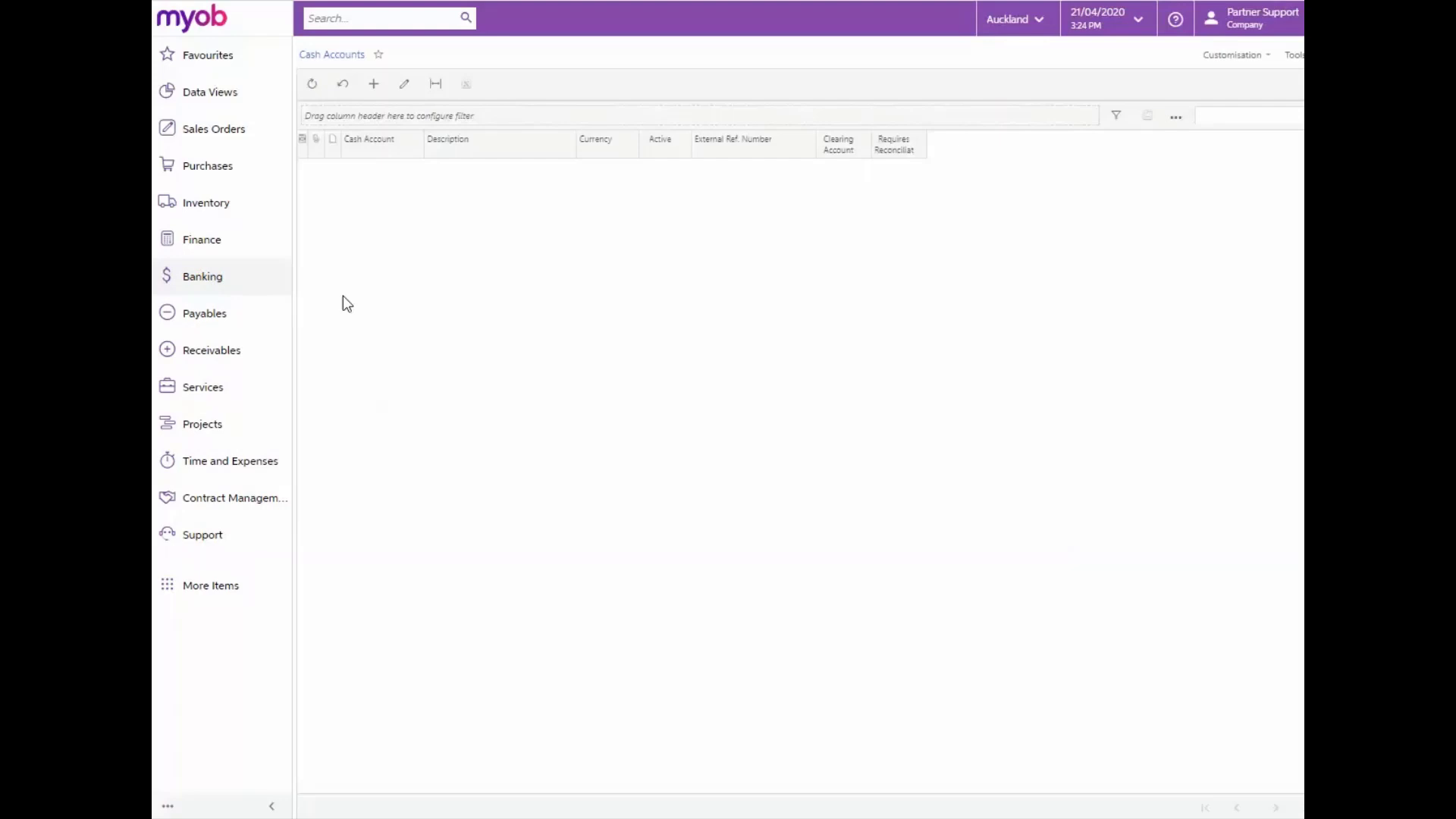
- Create cash account 100005 linked to 100005 Short Term Deposit with external ref 00001
left_click(373, 84)
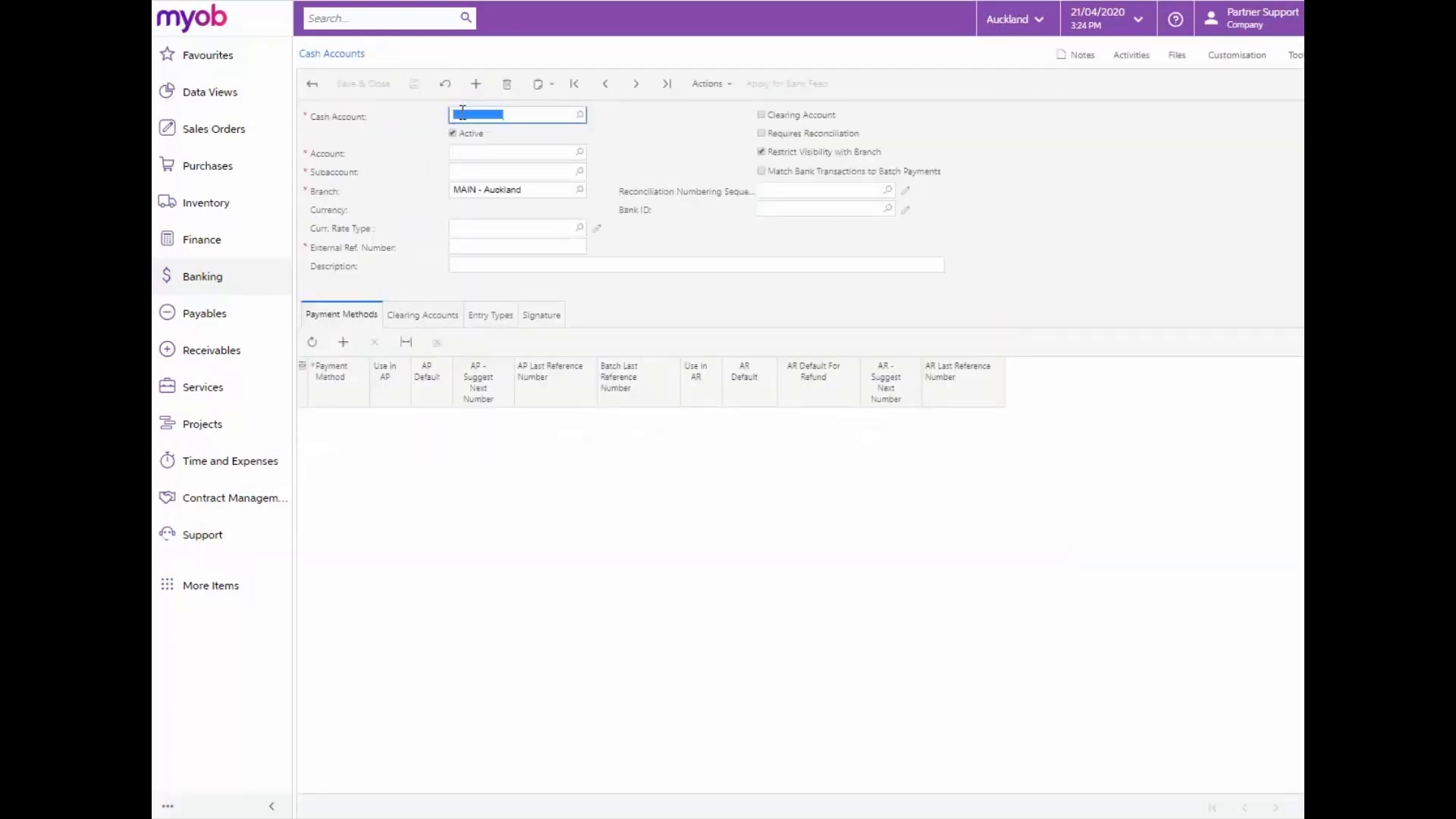
type("100005")
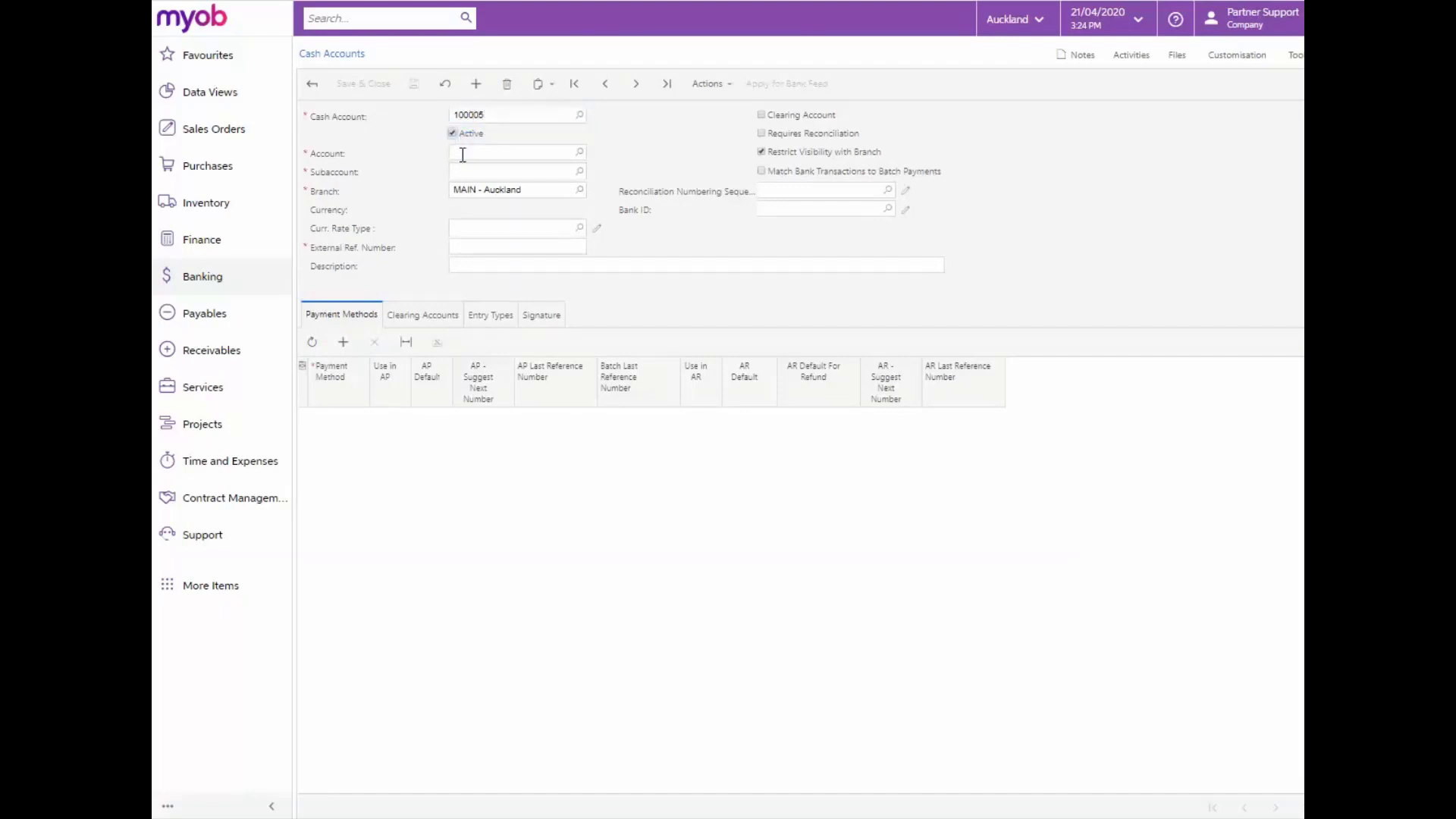
type("100")
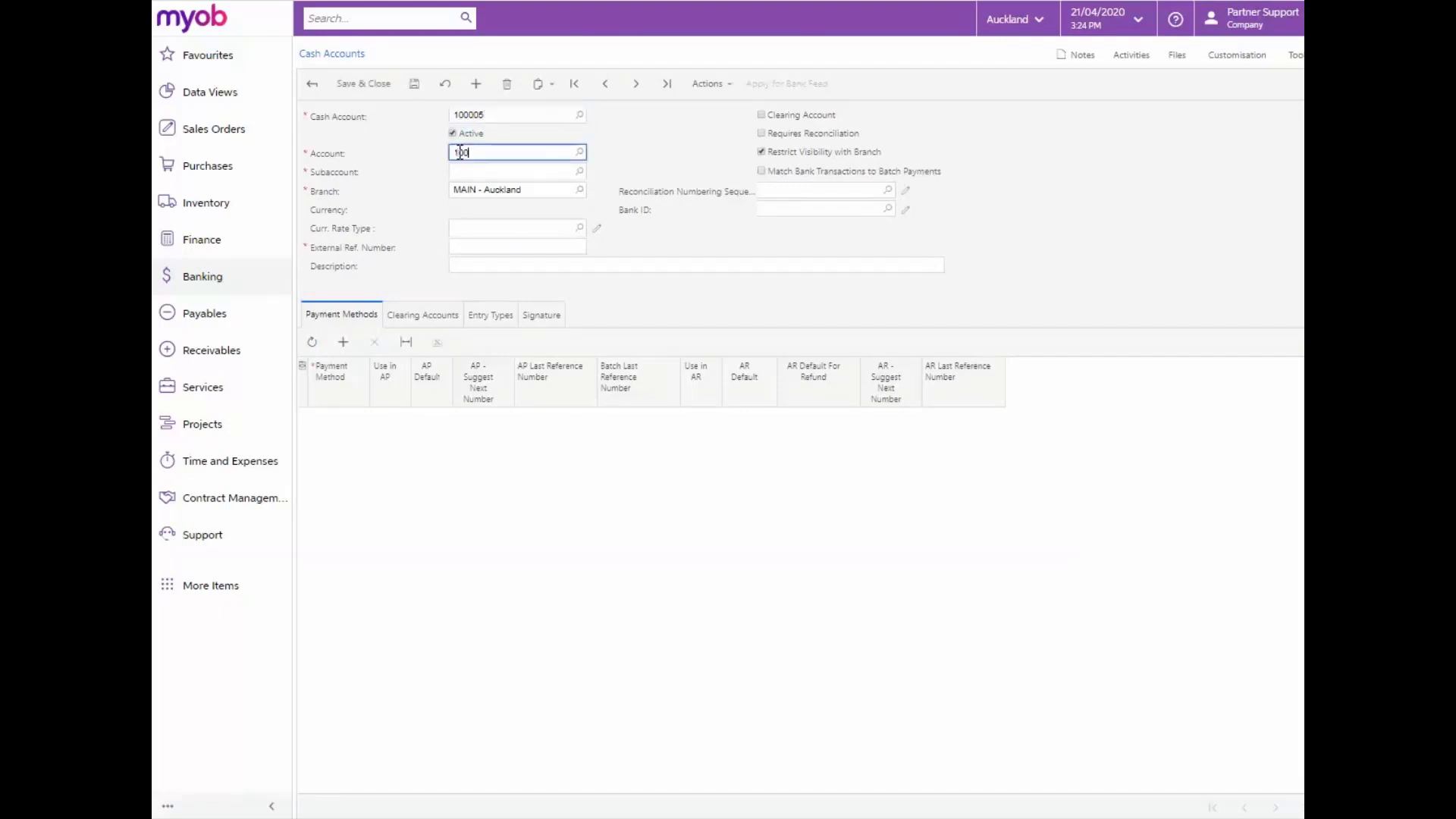
type("100005")
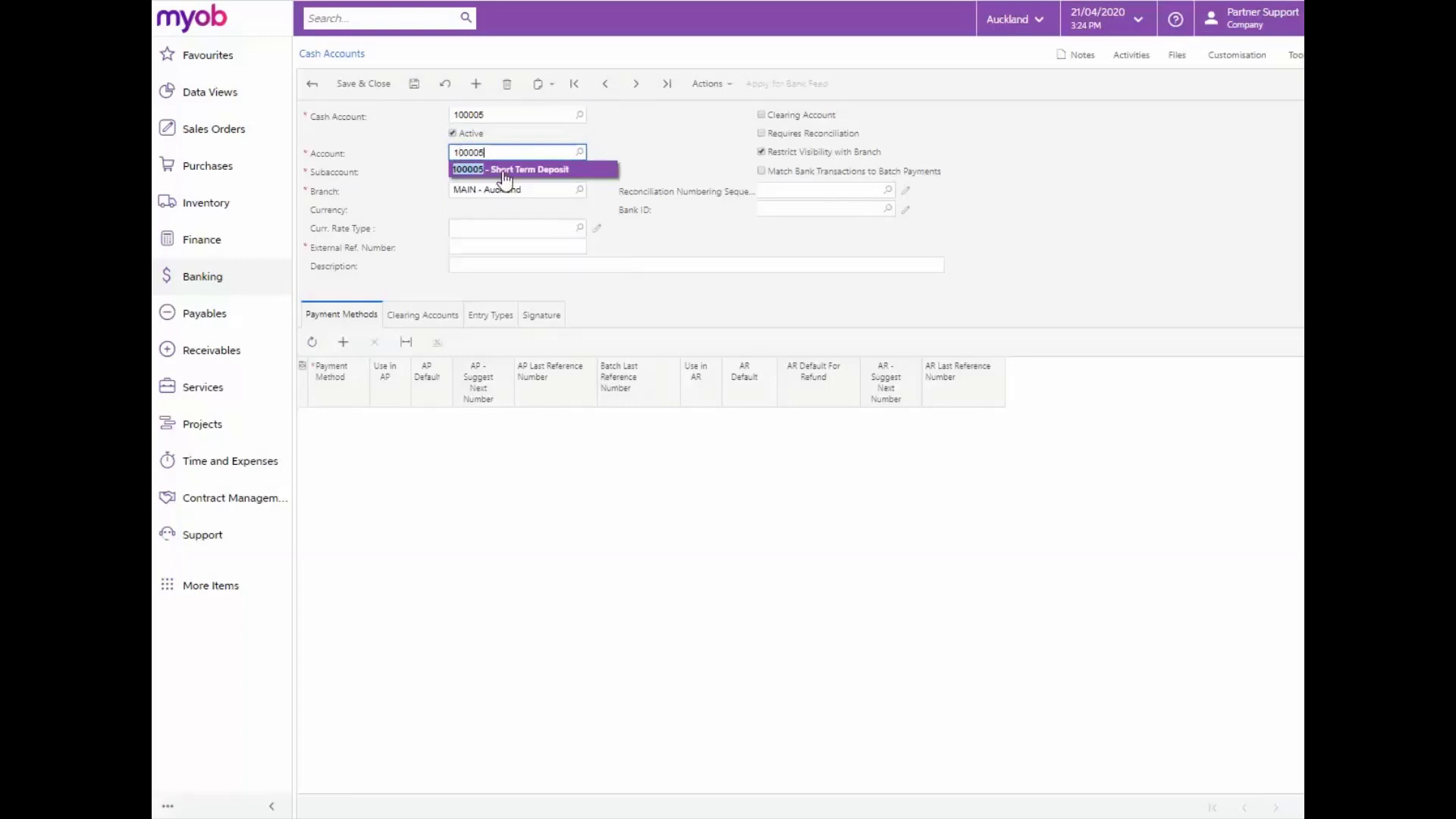
left_click(509, 169)
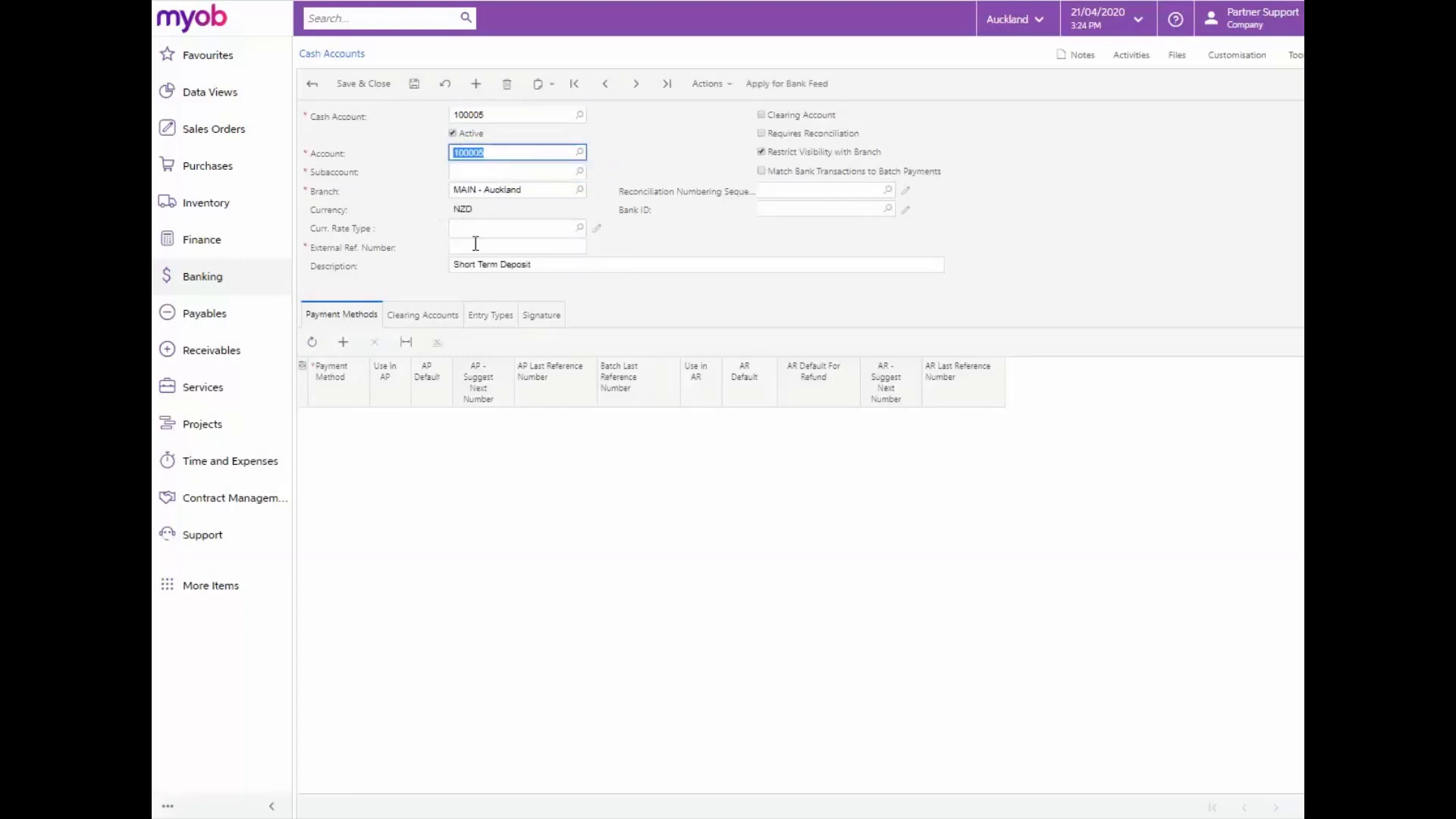
type("00001")
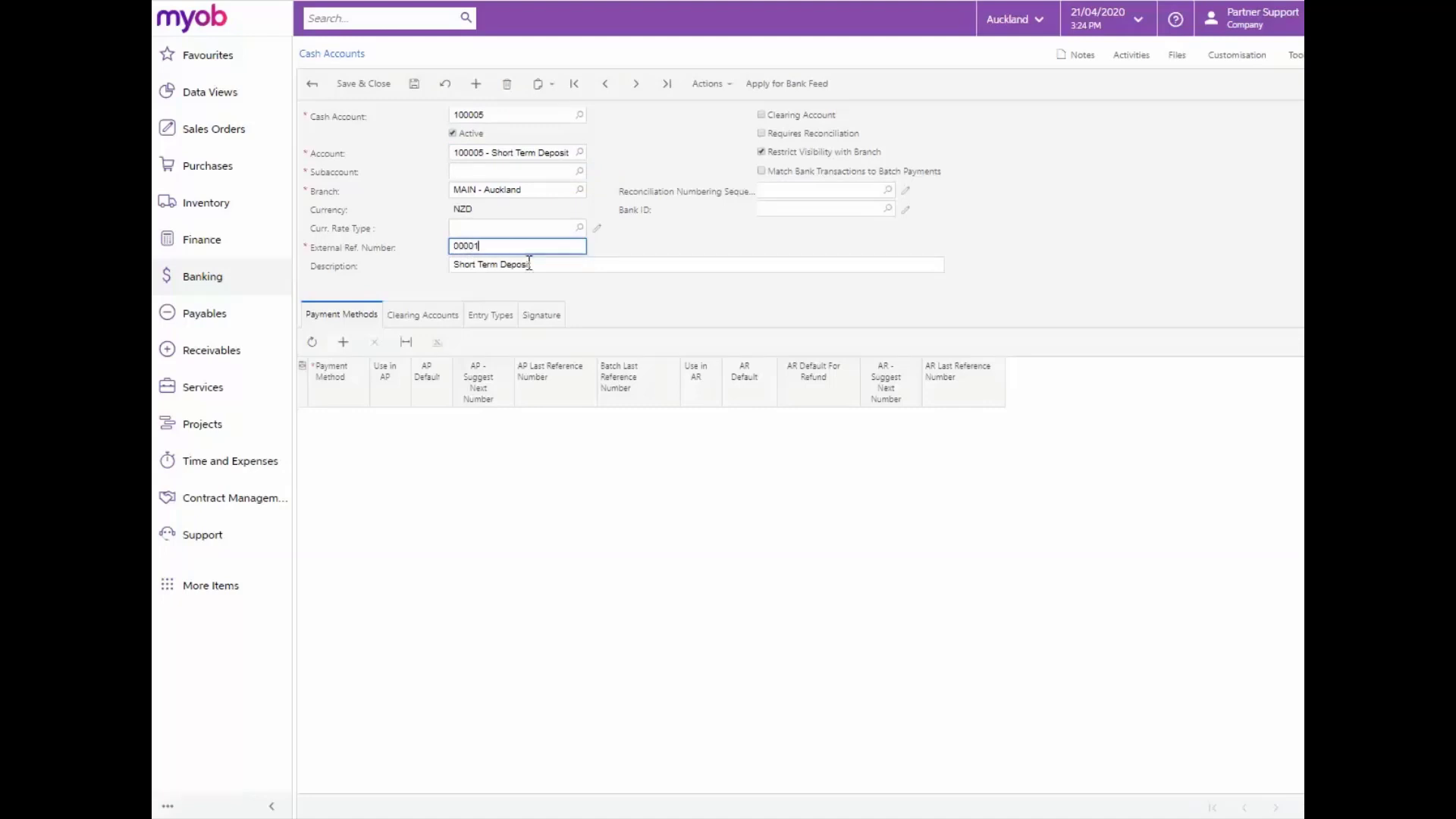
left_click(536, 264)
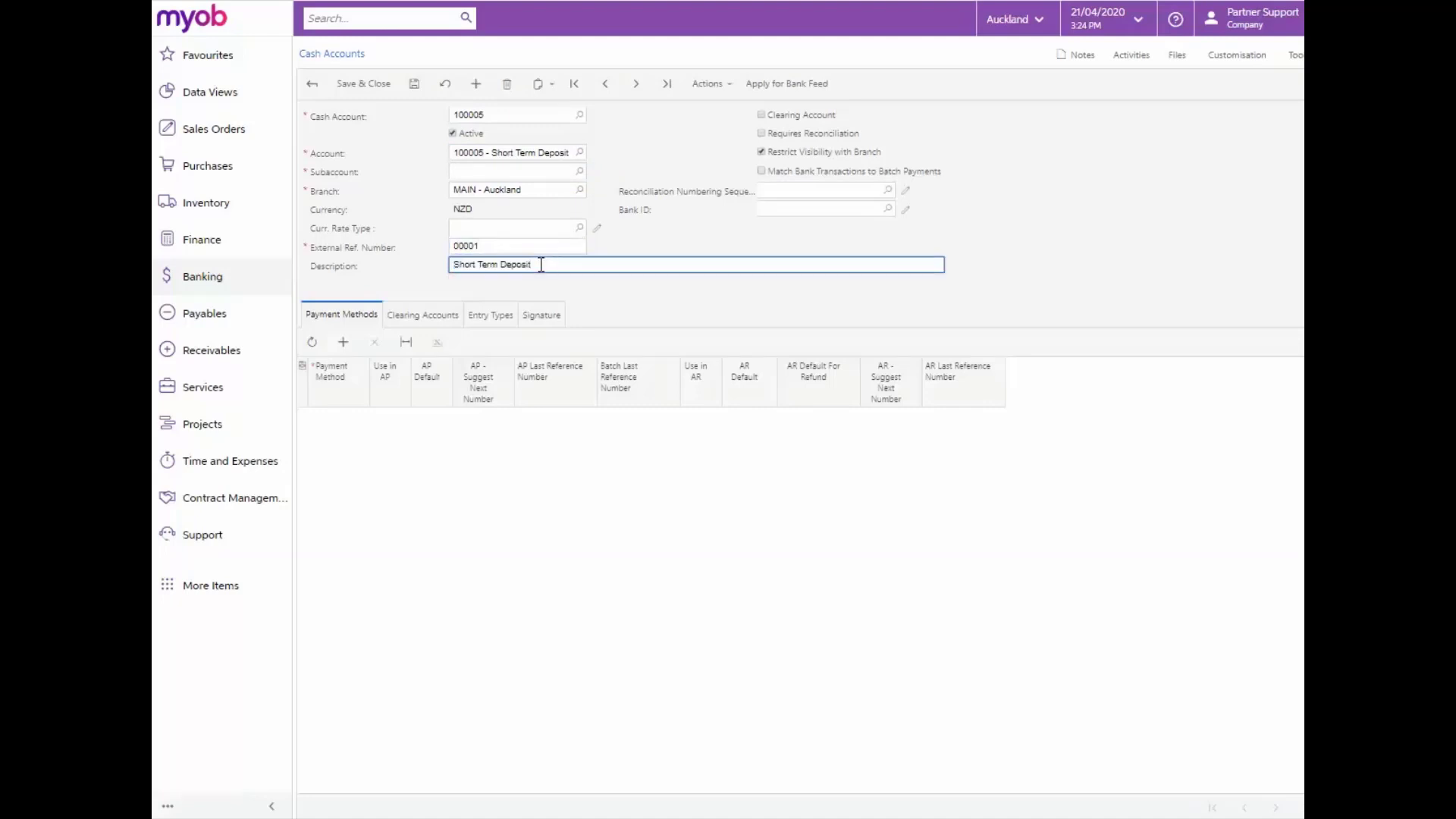
- Mark the account as requiring reconciliation using the CARECON numbering sequence
left_click(762, 134)
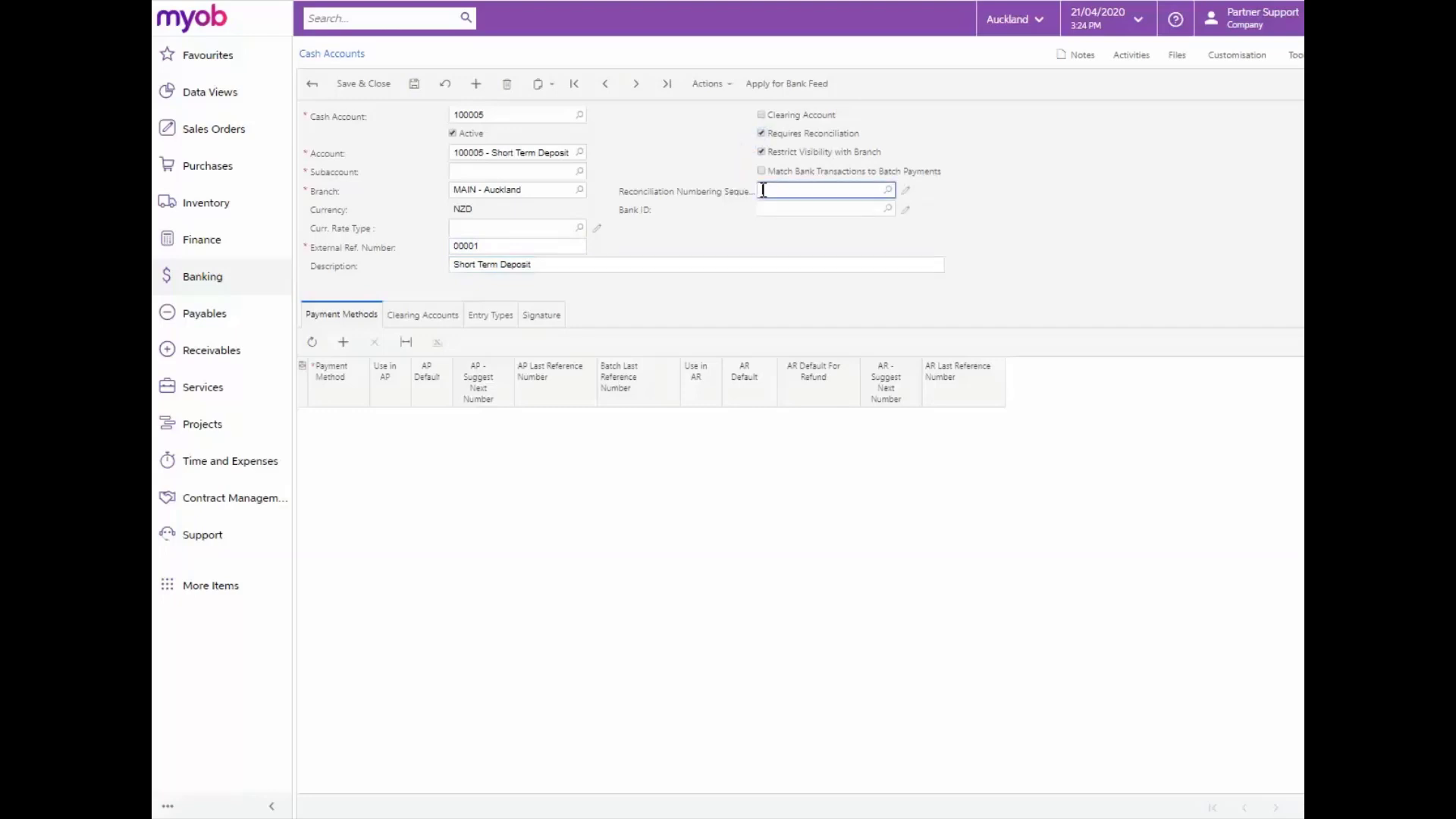
type("care")
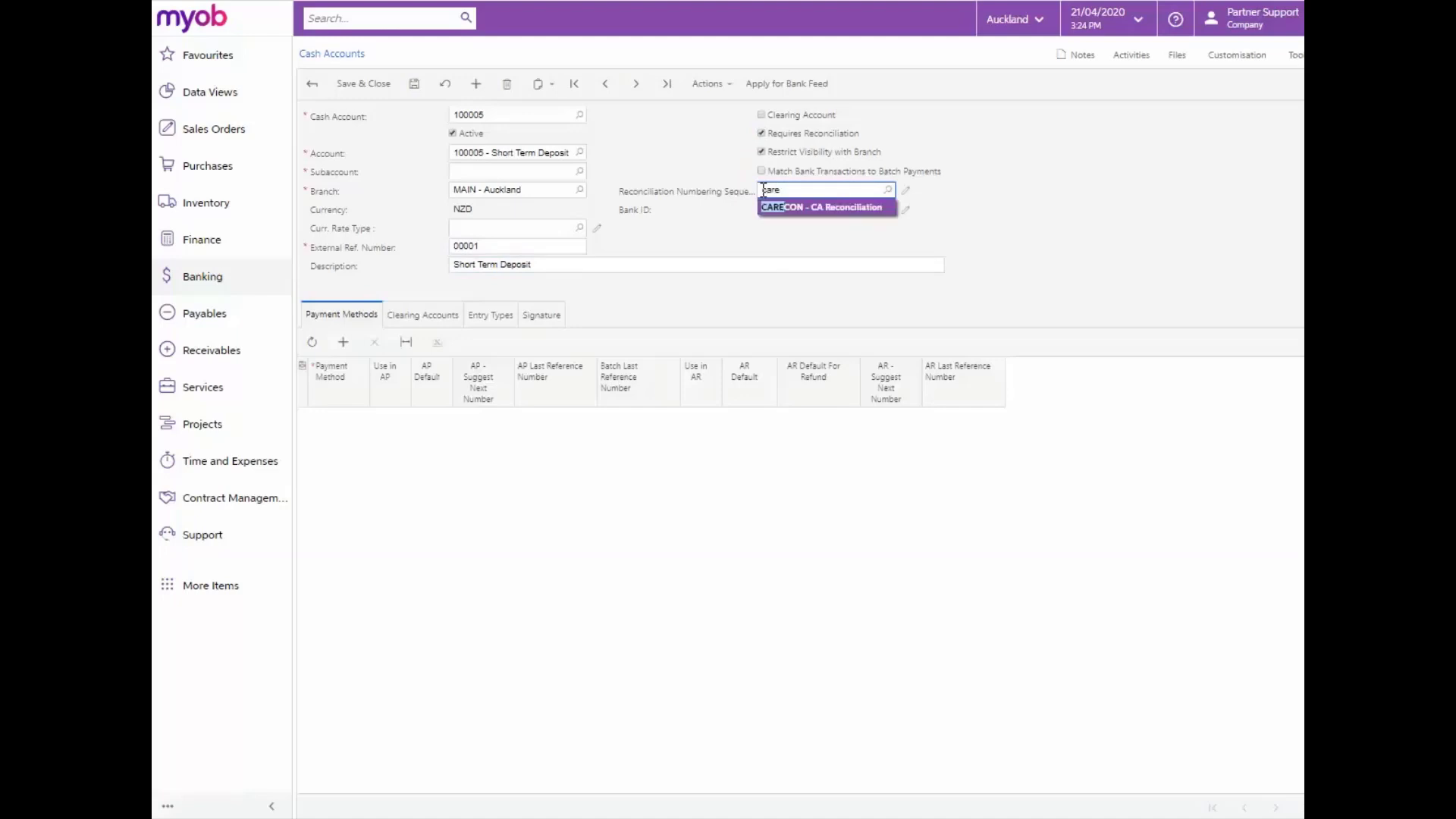
left_click(825, 207)
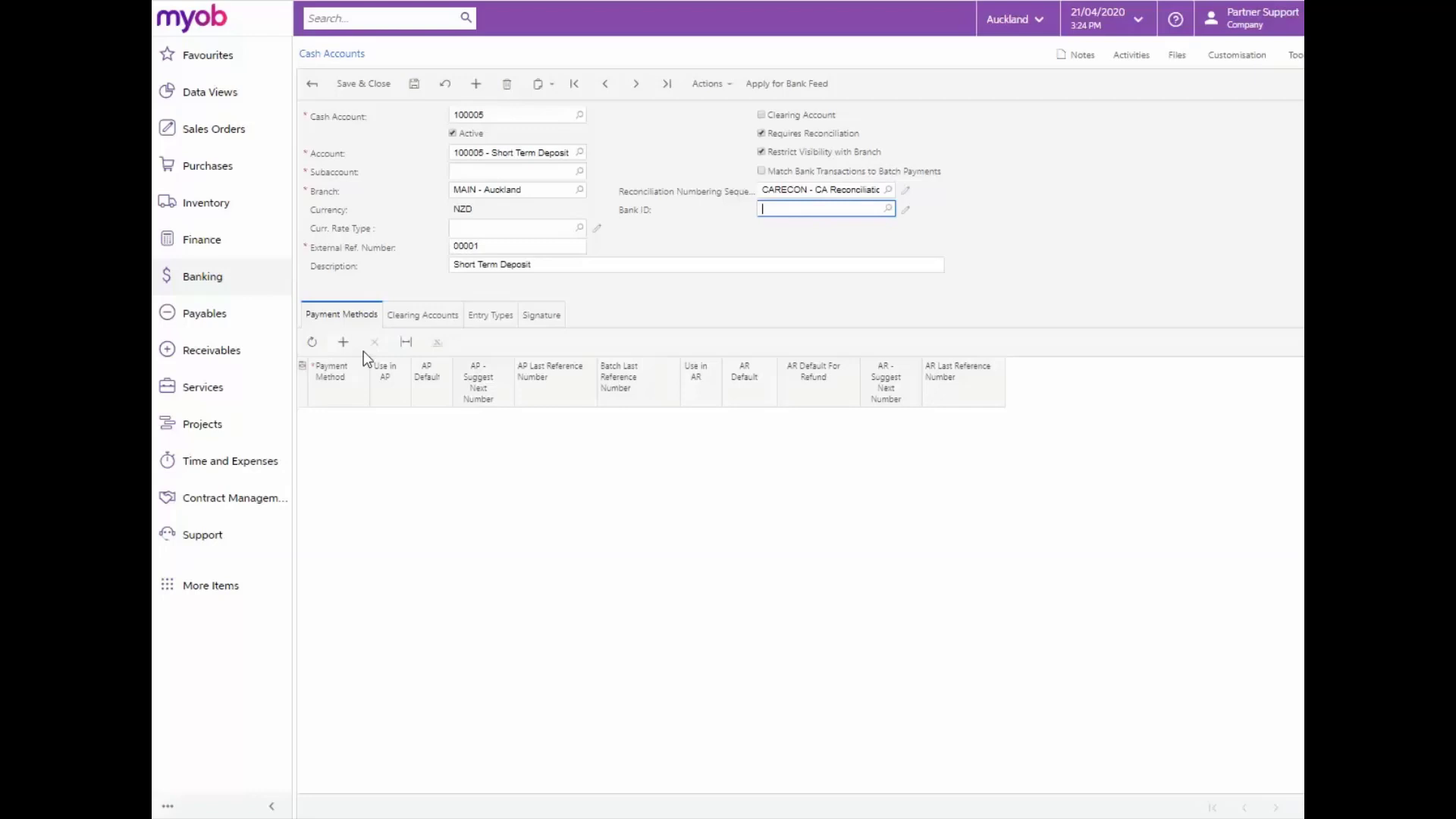
- Add CASH and CHEQUE as payment methods for the cash account
left_click(343, 342)
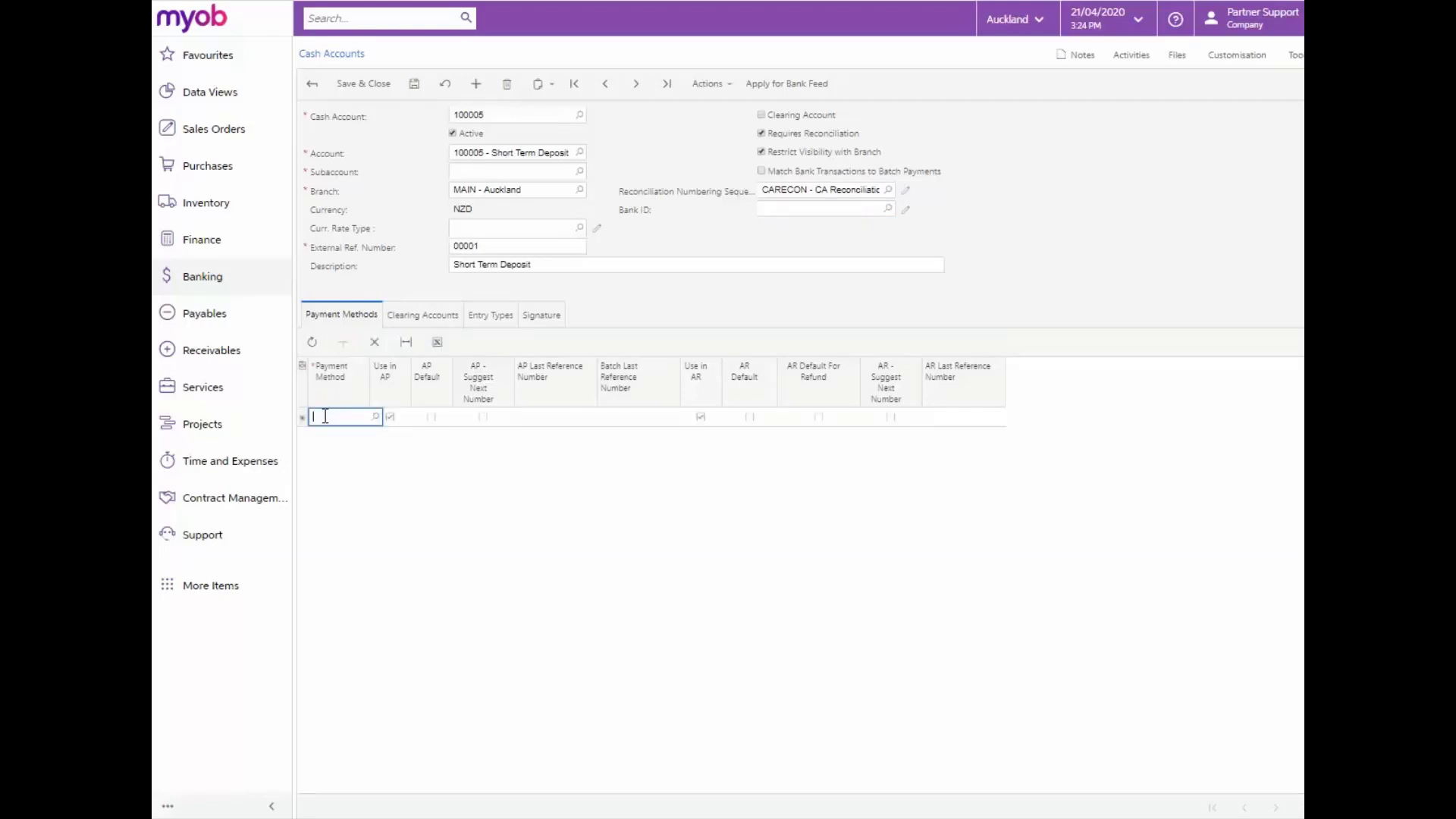
type("cash")
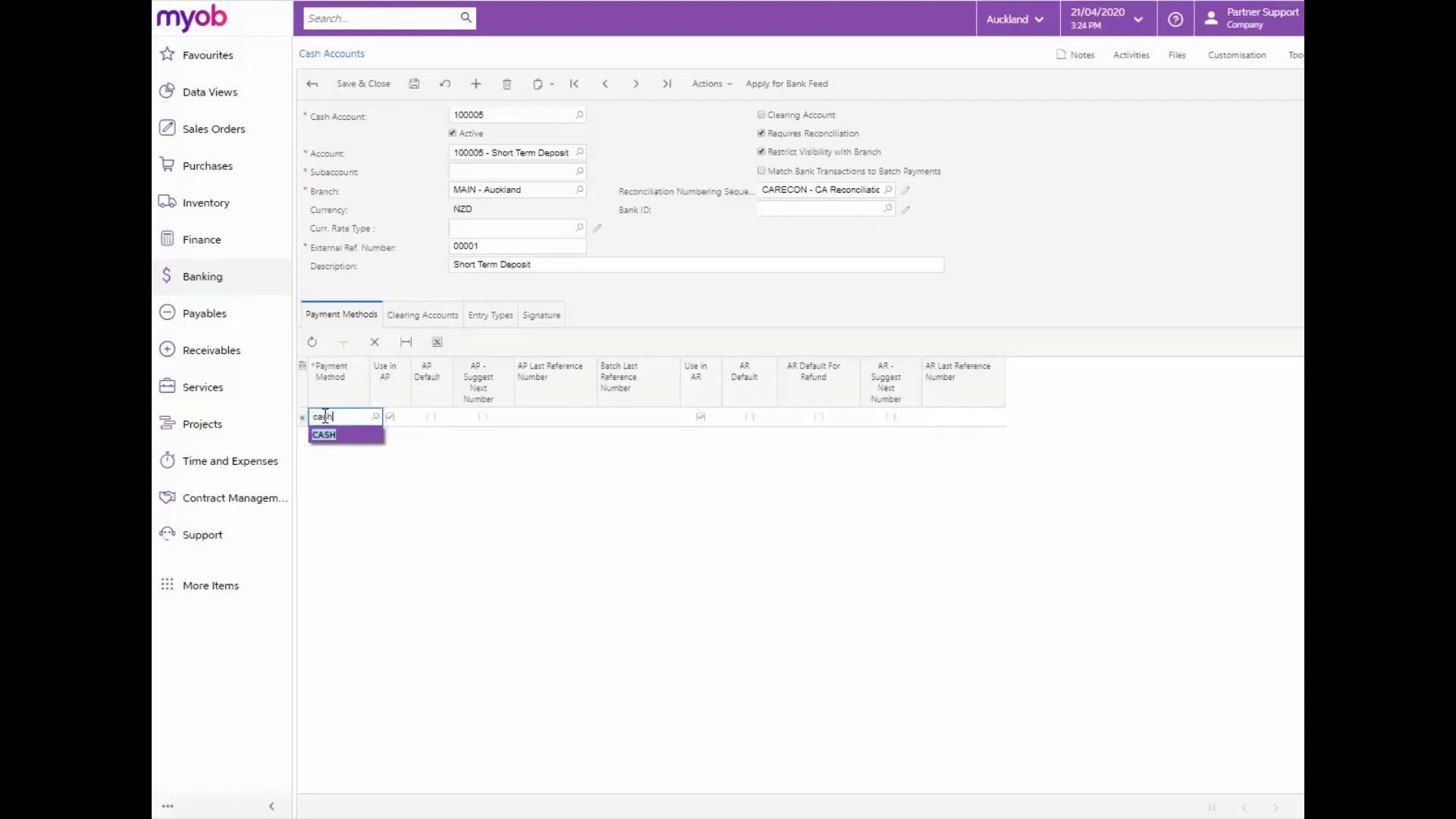
left_click(322, 434)
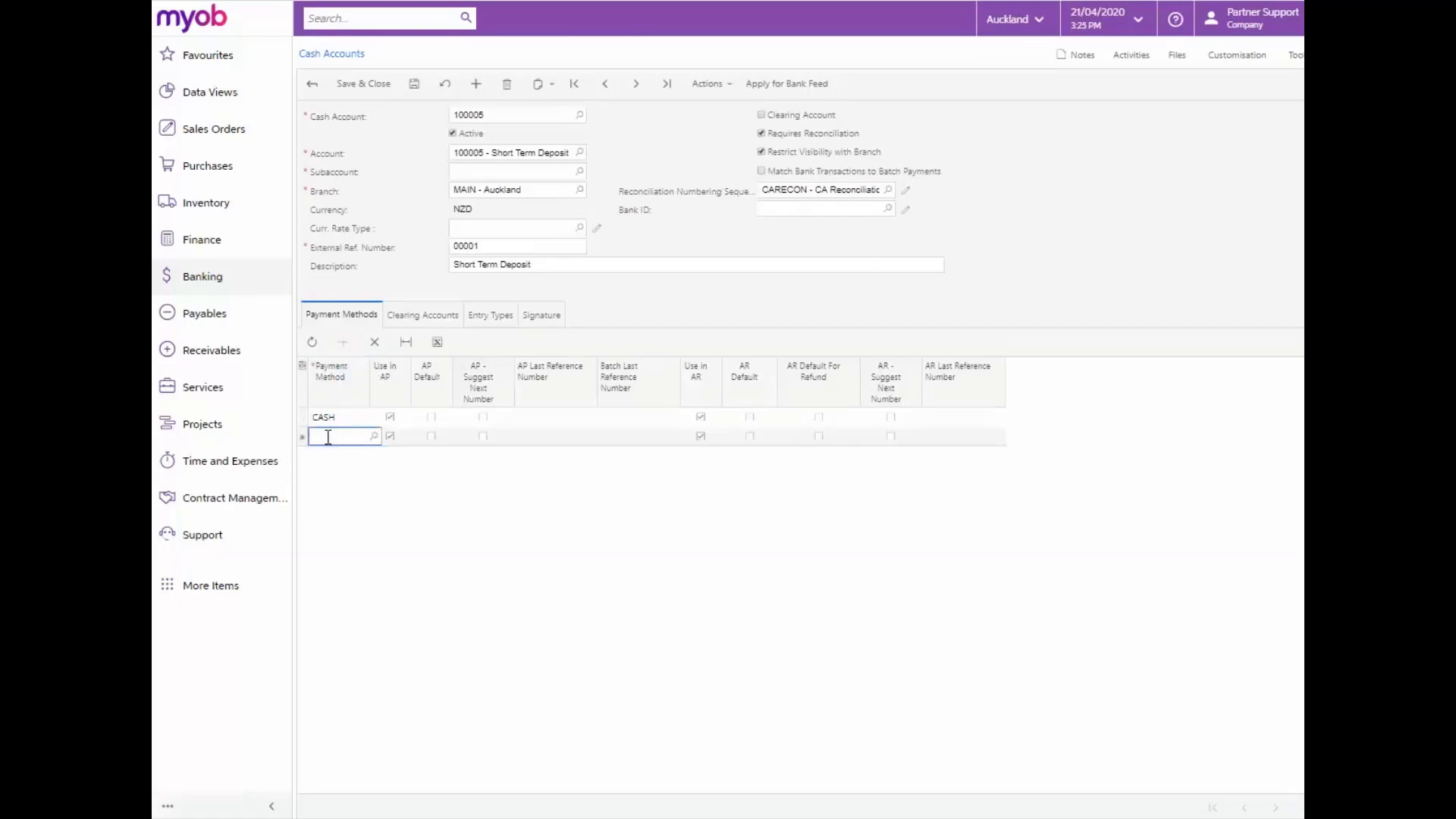
type("che")
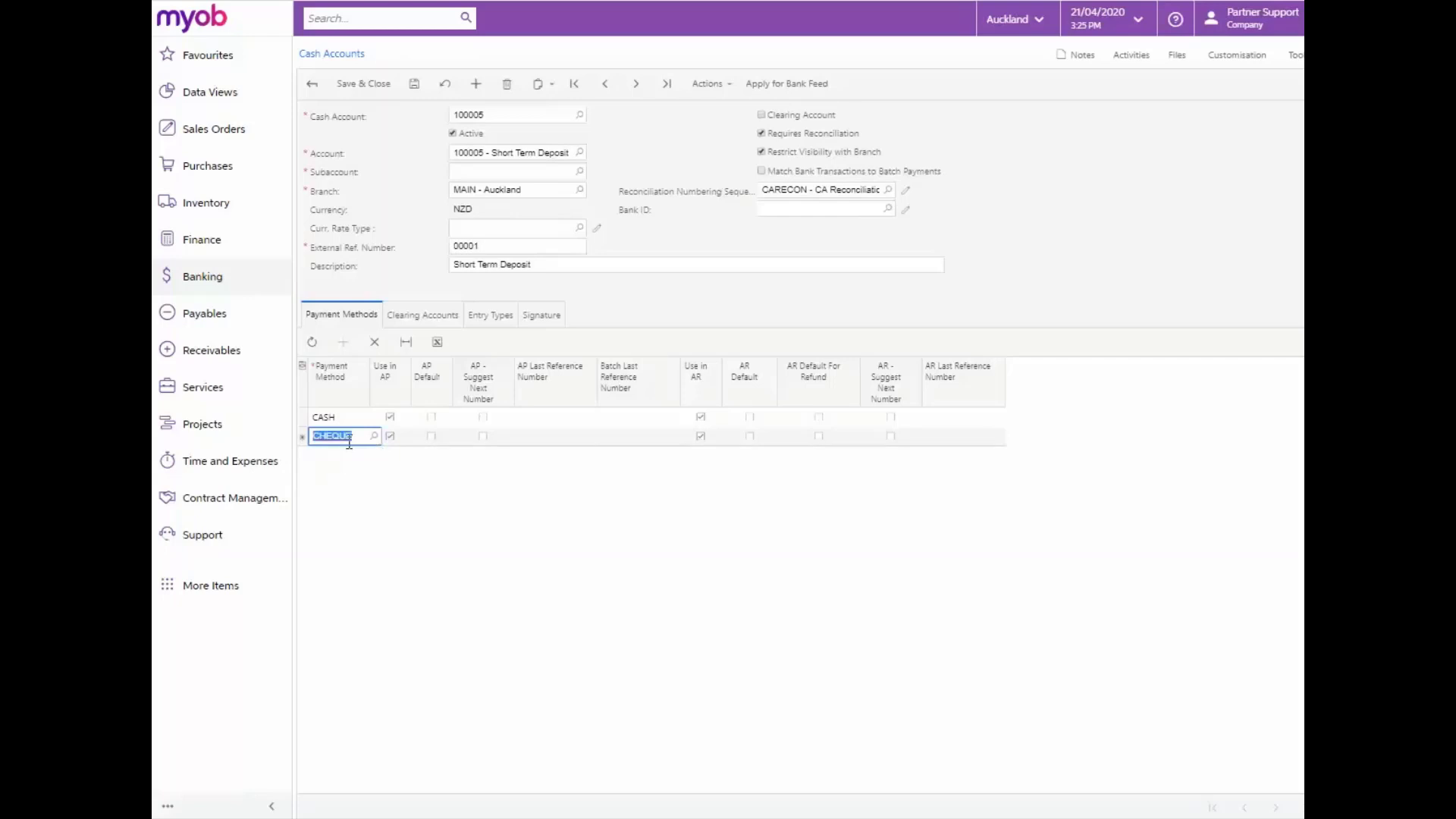
key("Enter")
type("MSTCD")
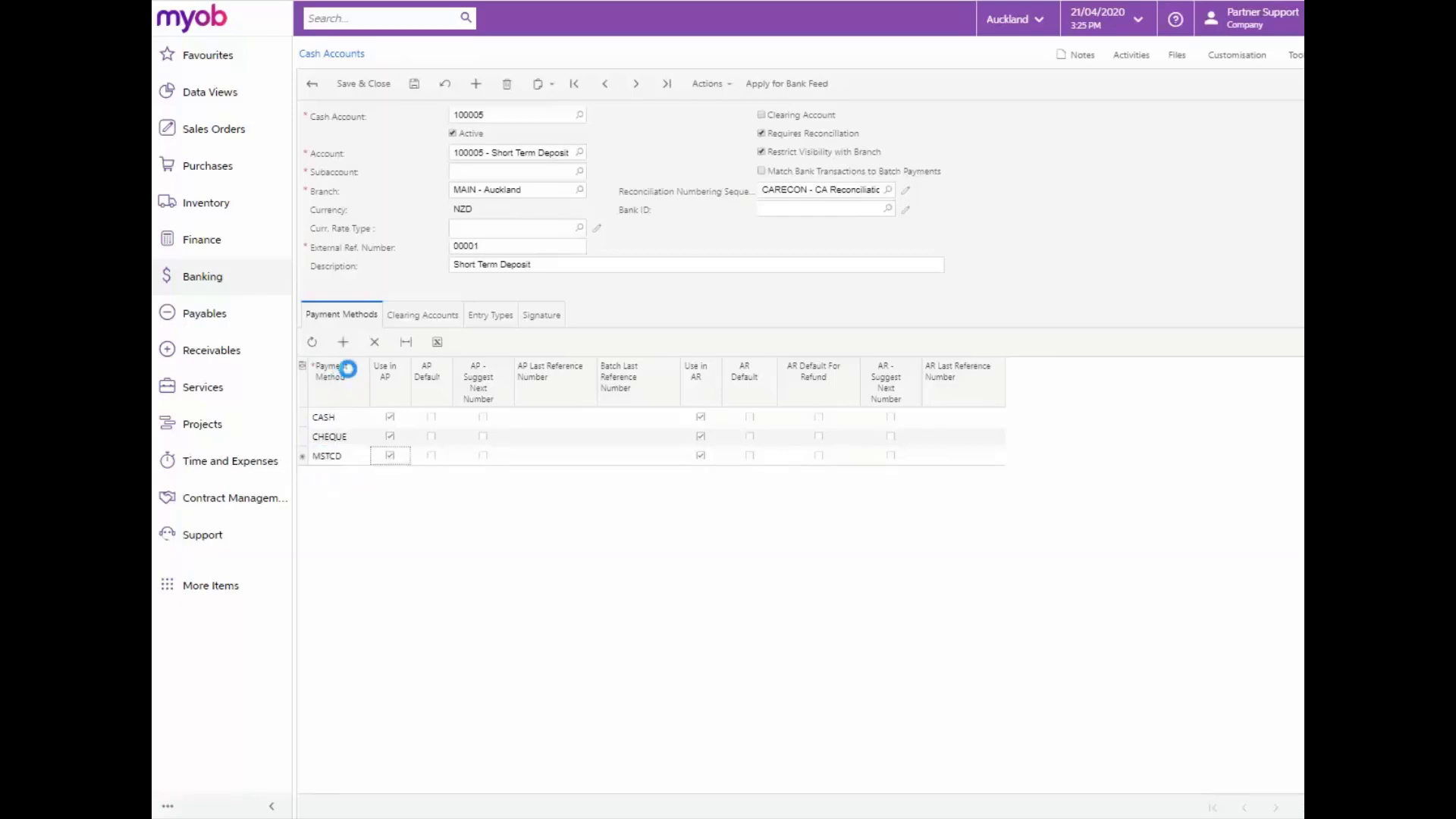
- Add NZWSTPACDC as a further payment method
left_click(342, 343)
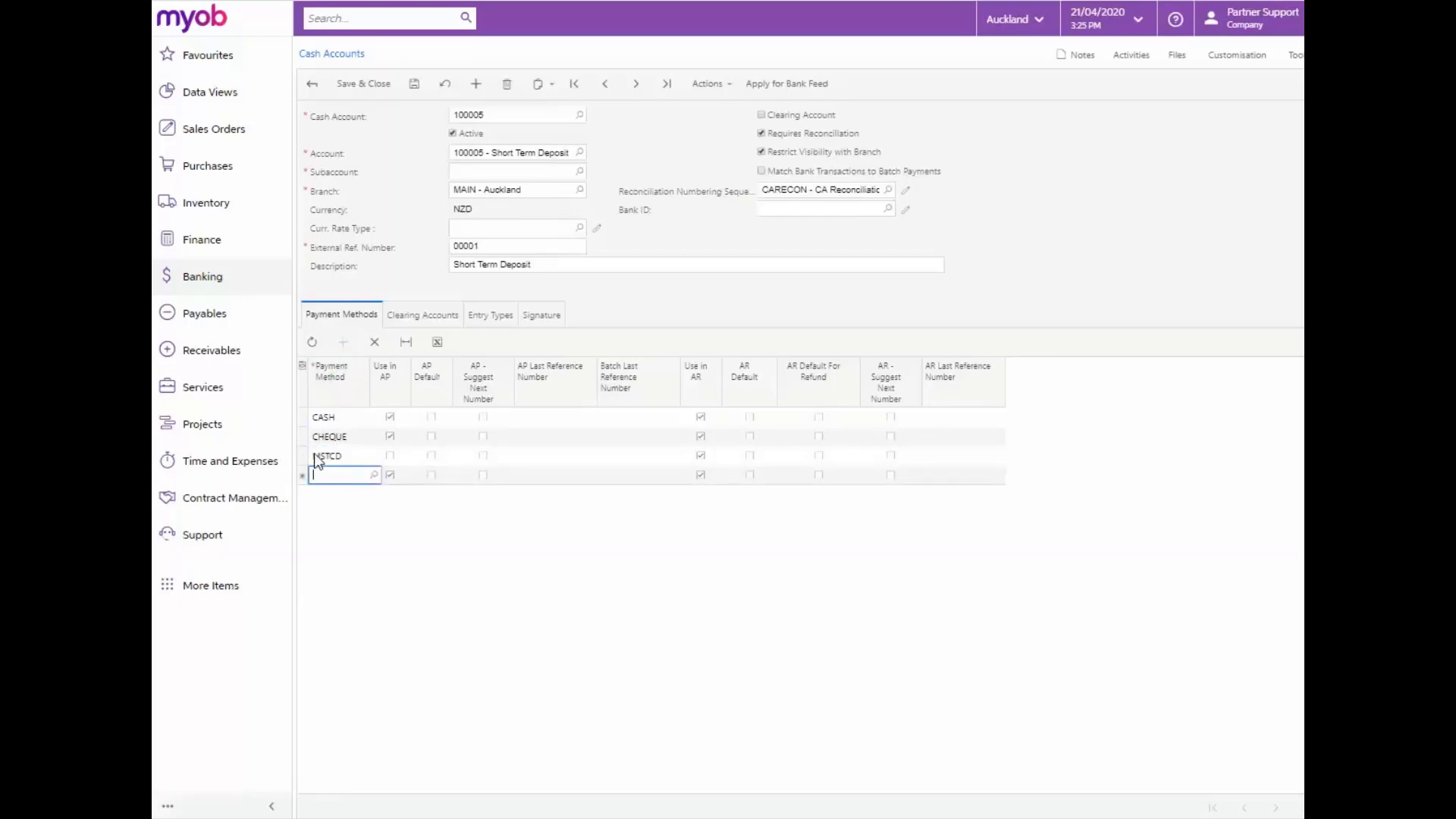
type("nzw")
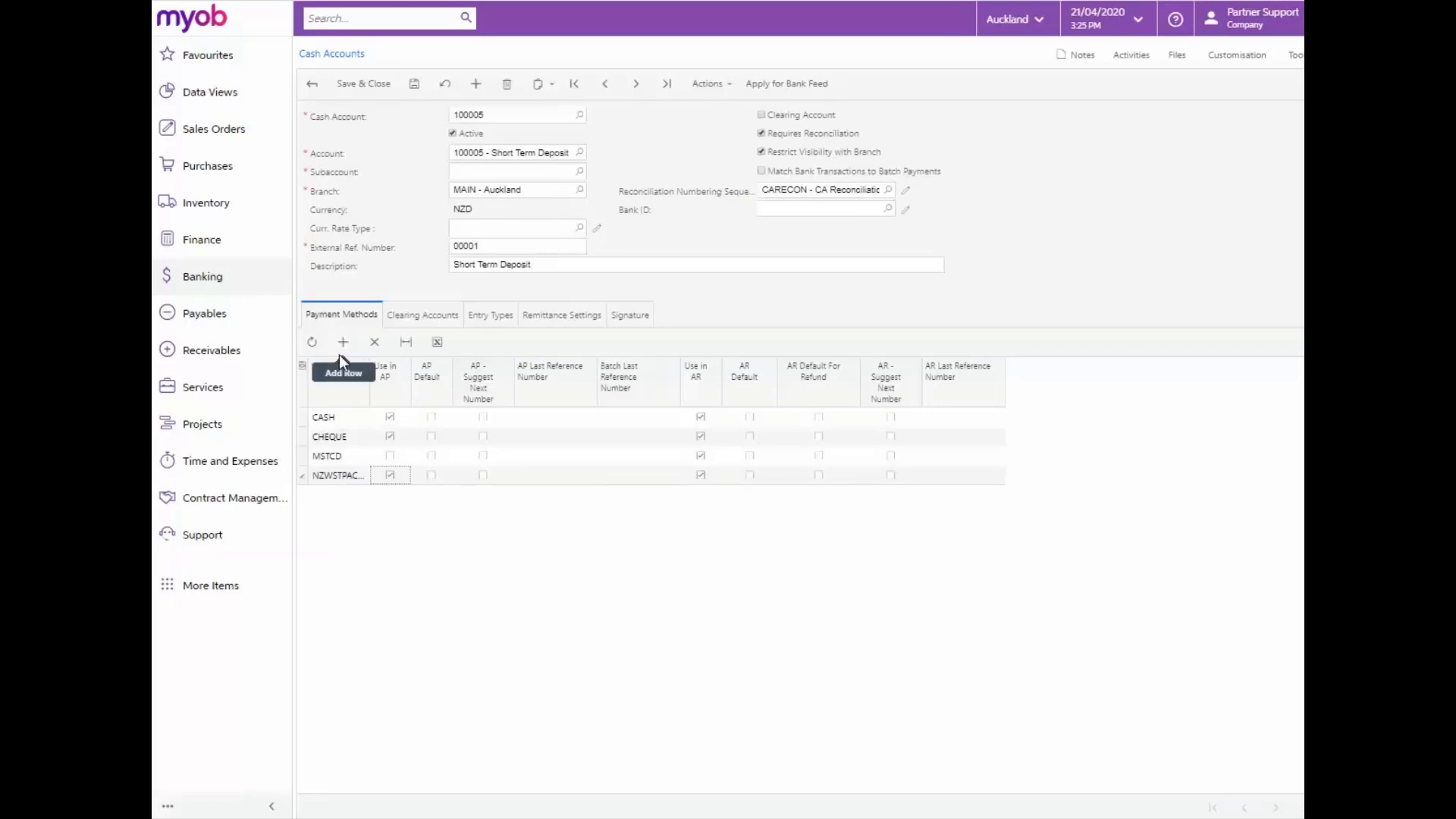
mouse_move(629, 580)
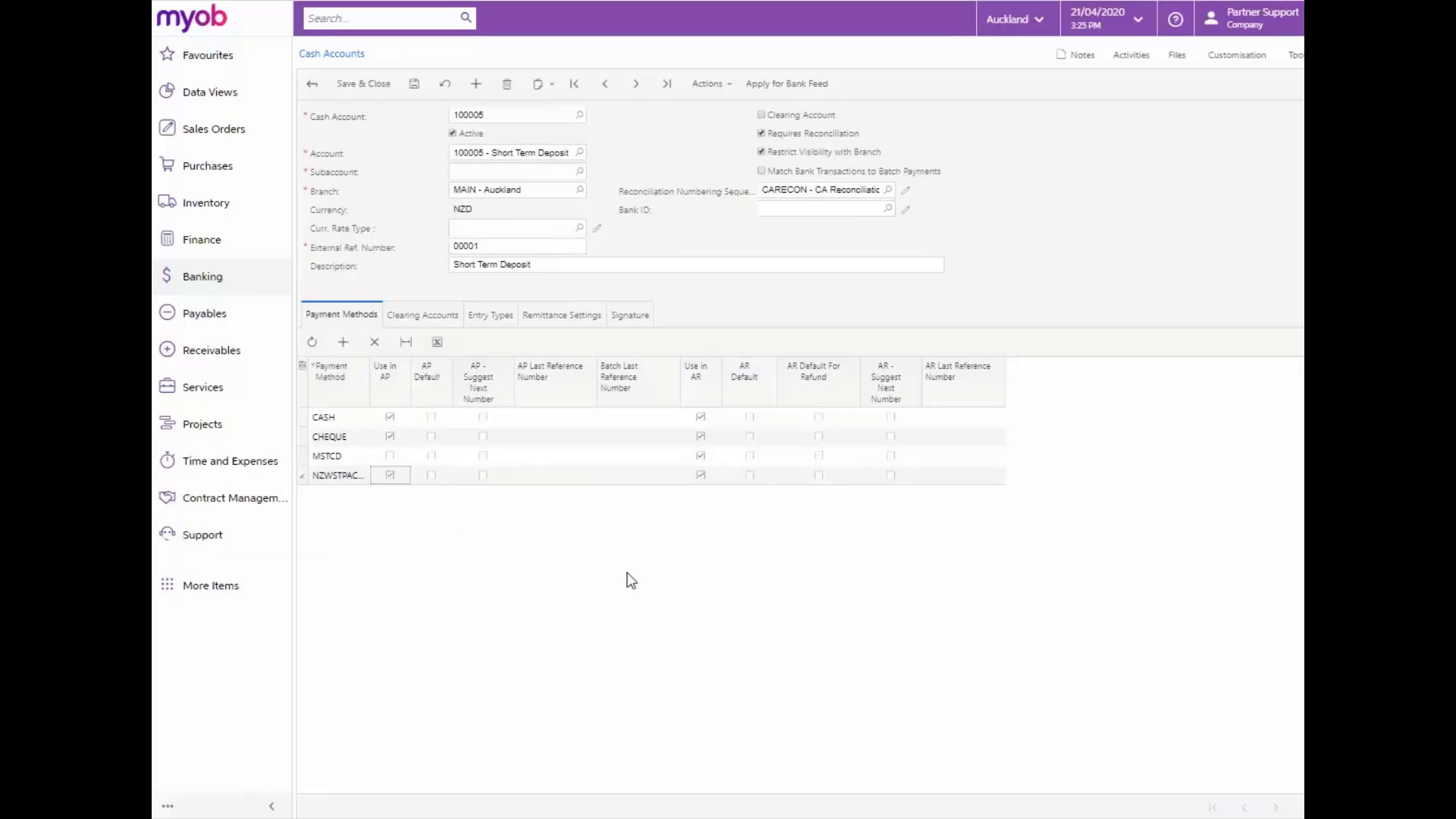
mouse_move(610, 519)
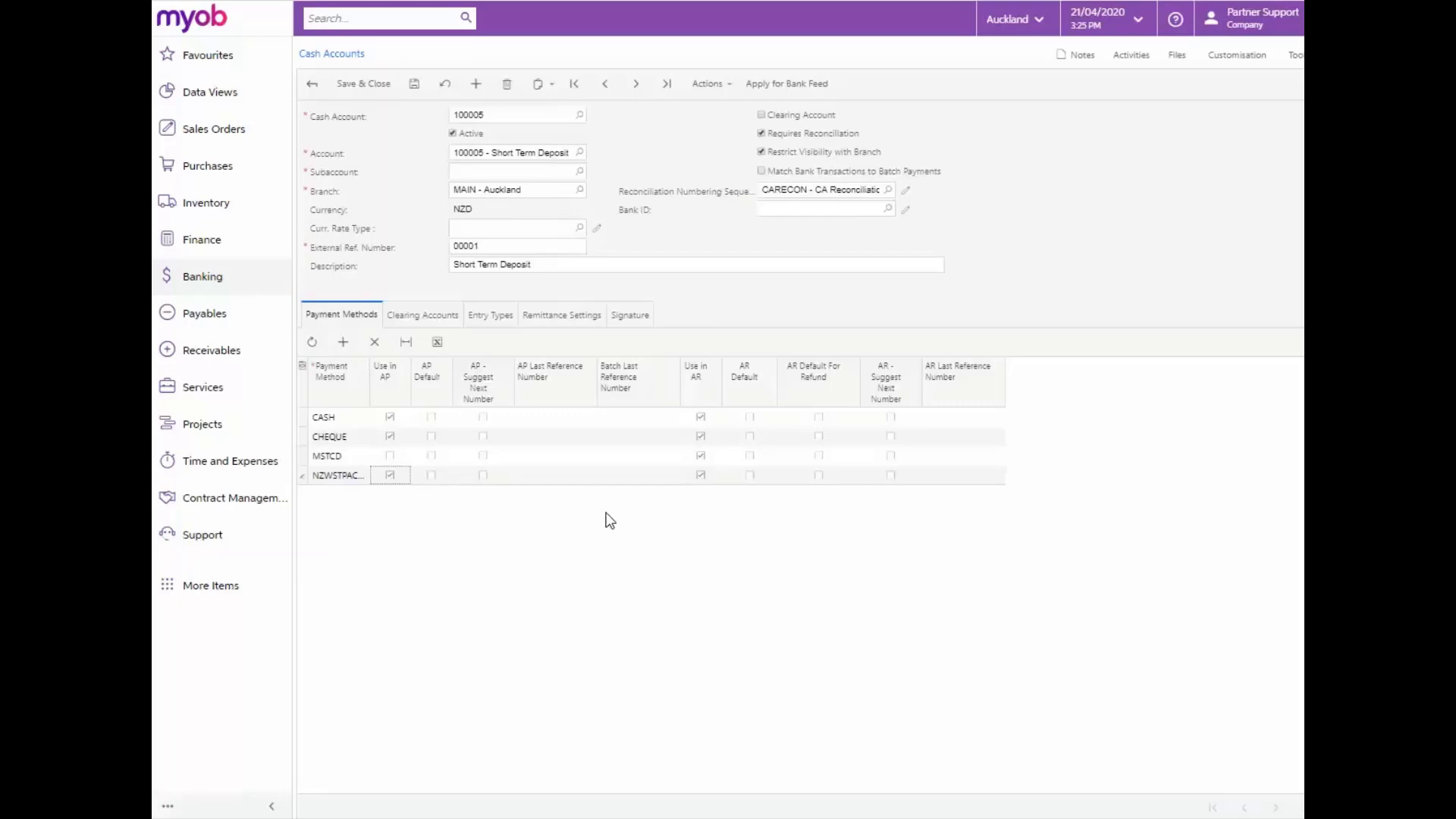
mouse_move(585, 494)
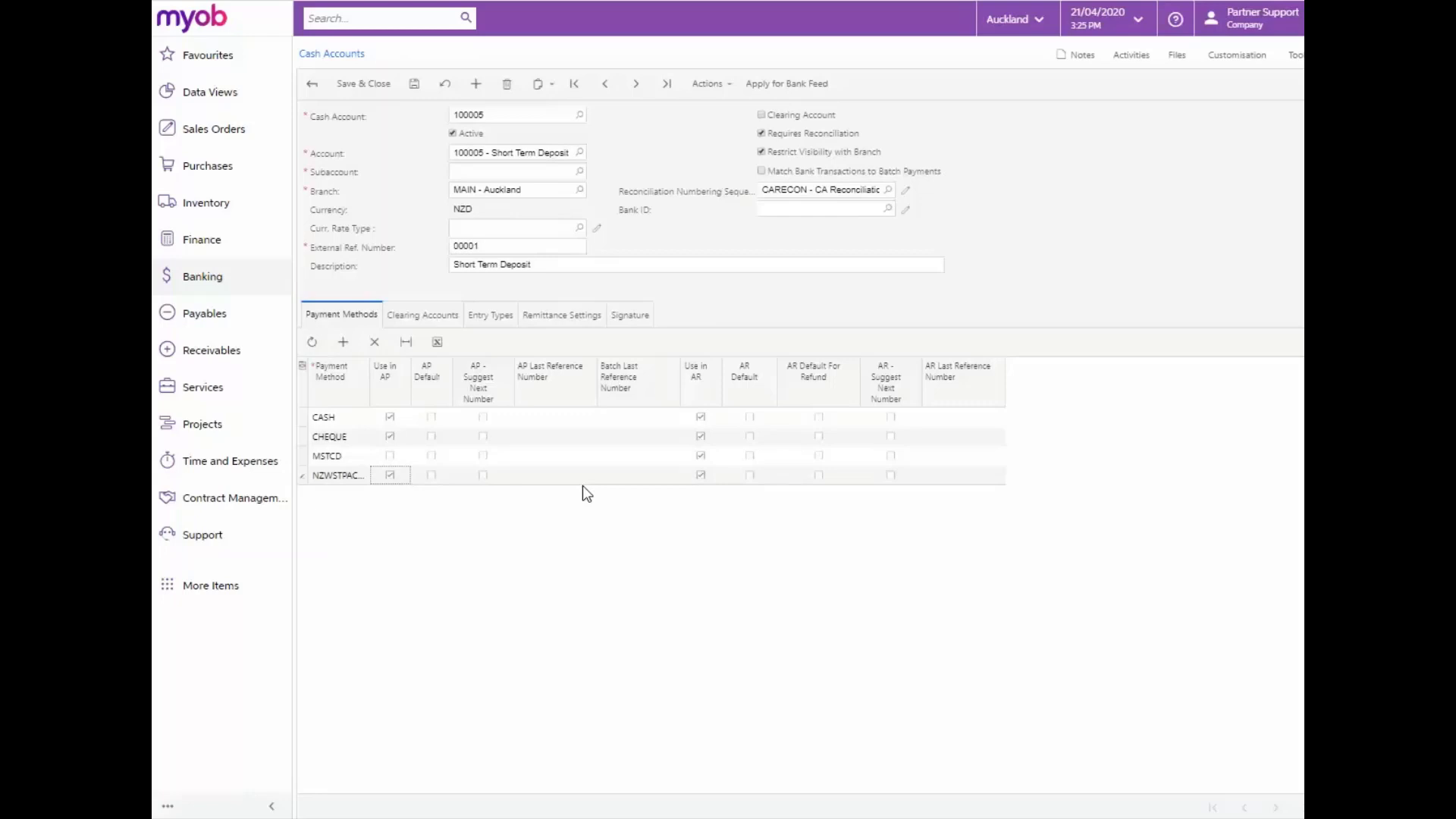
mouse_move(682, 327)
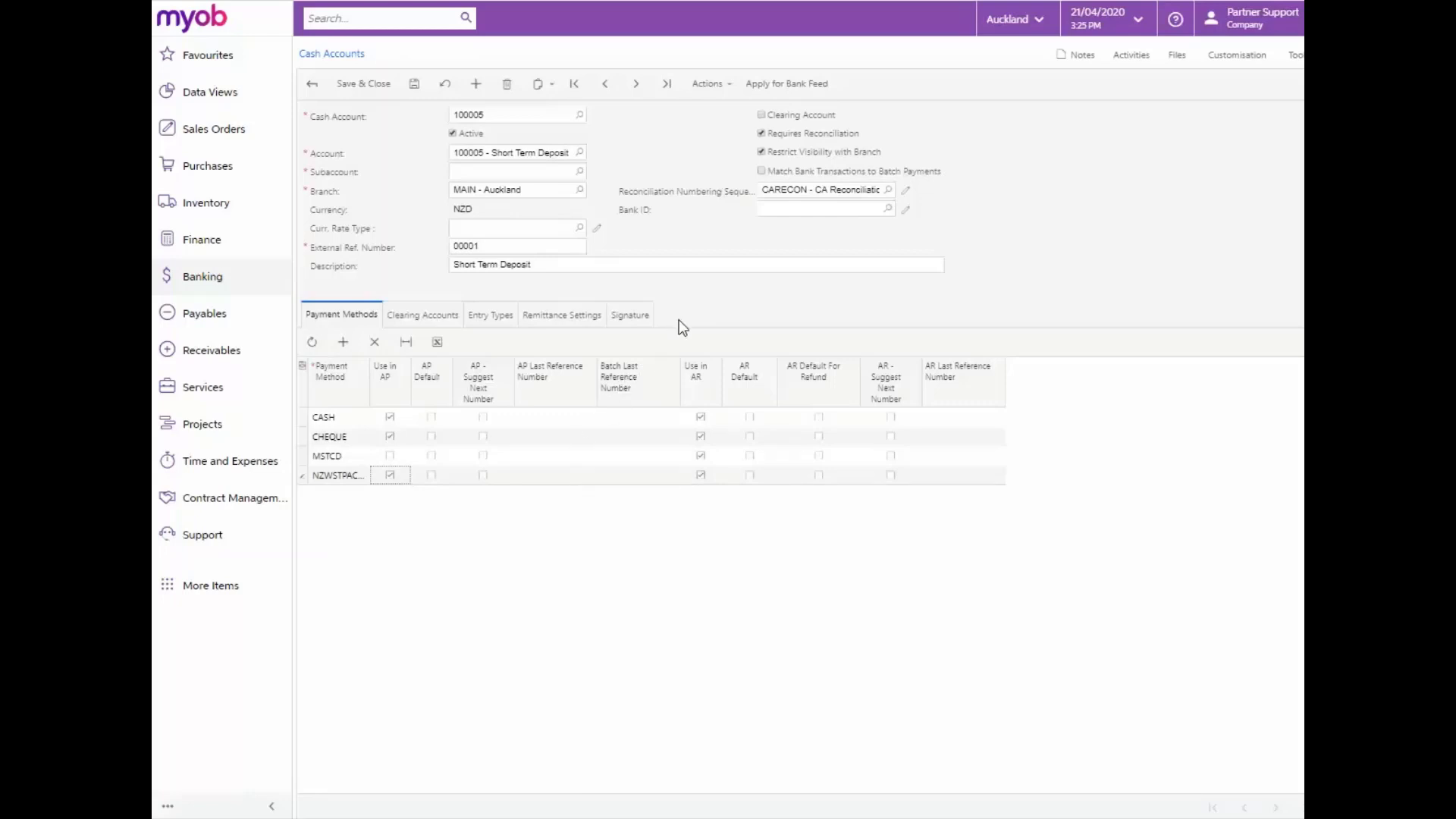
left_click(561, 316)
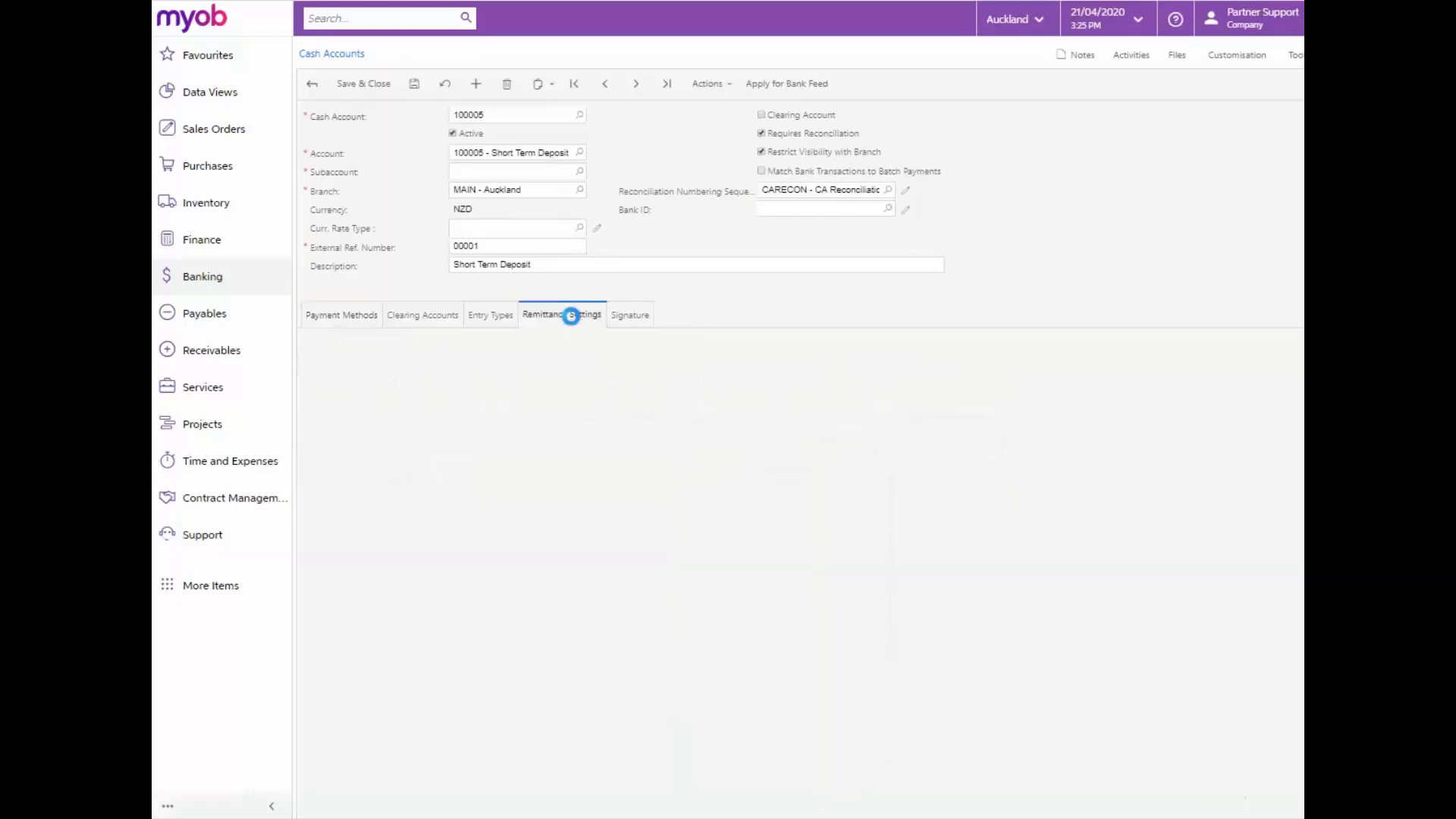
left_click(561, 316)
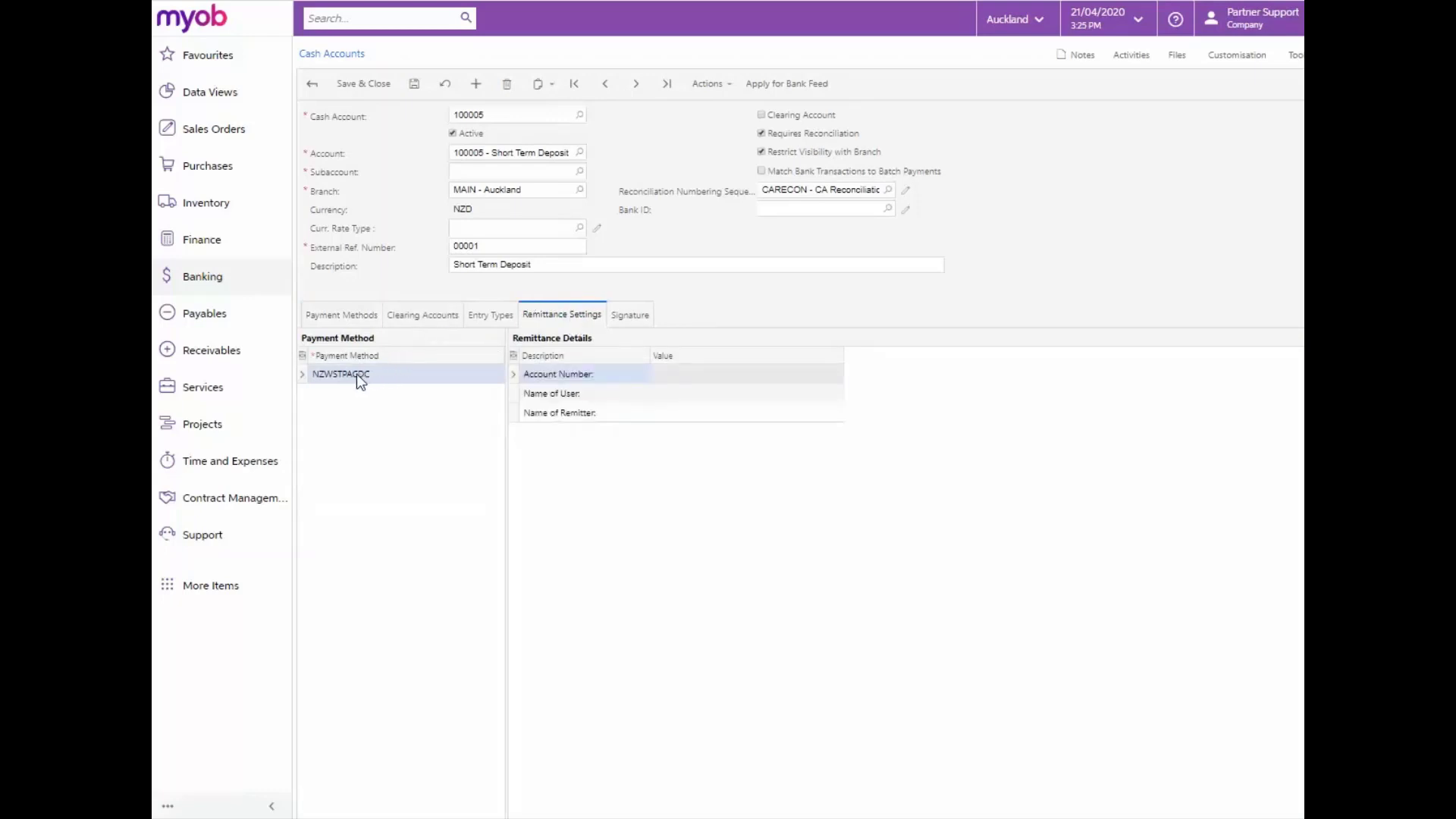
mouse_move(364, 382)
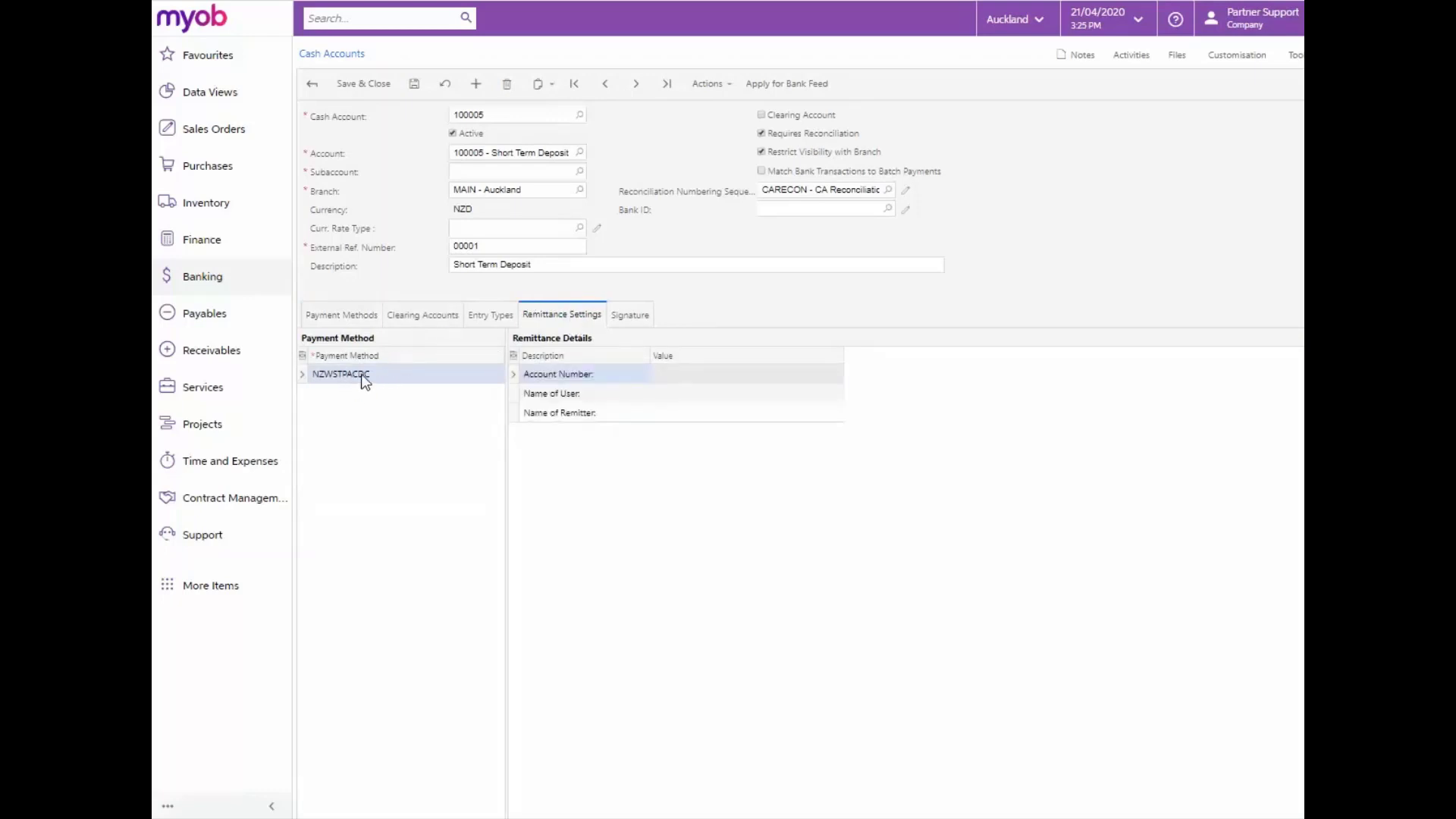
mouse_move(384, 385)
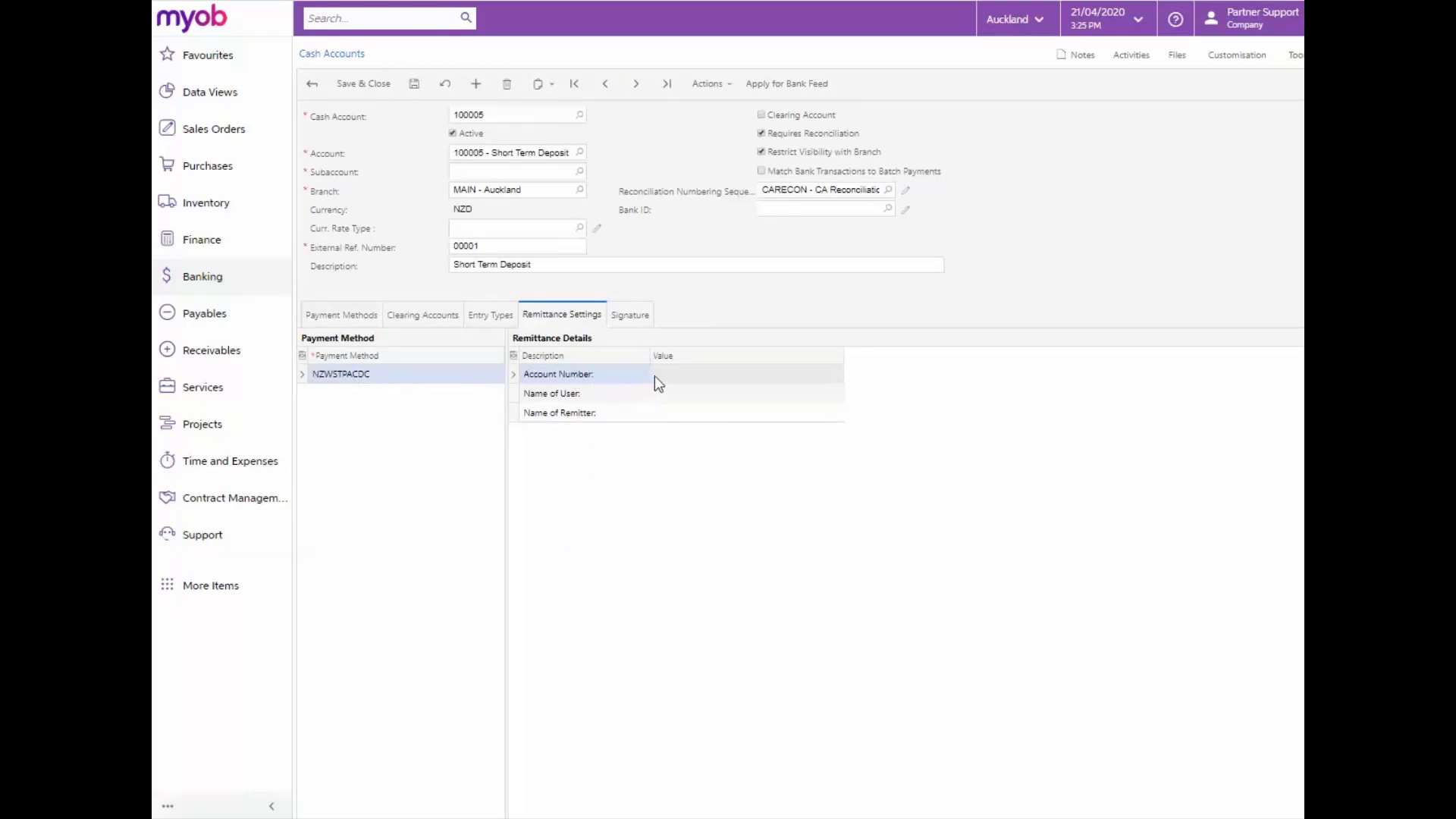
mouse_move(646, 380)
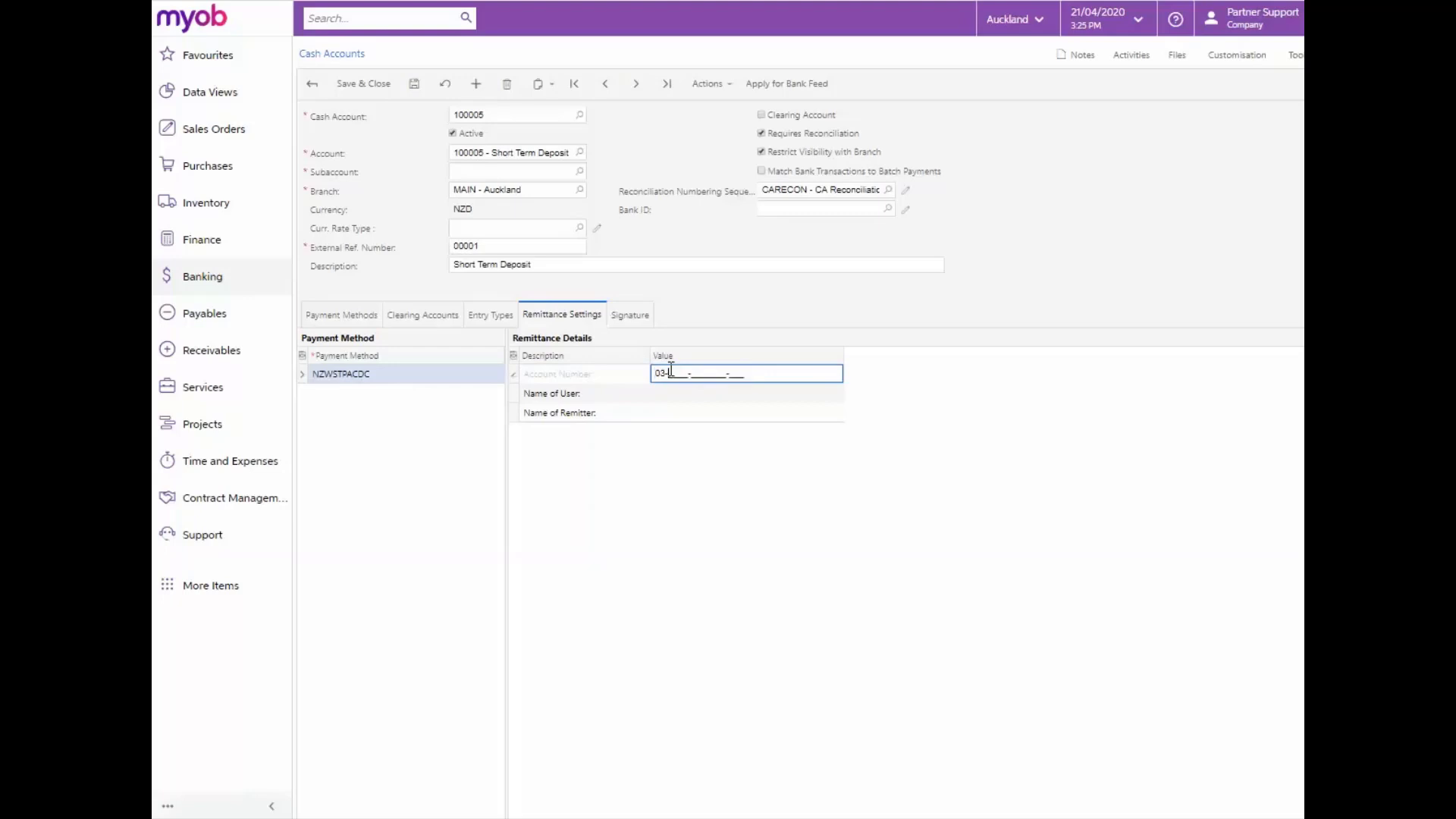
type("123")
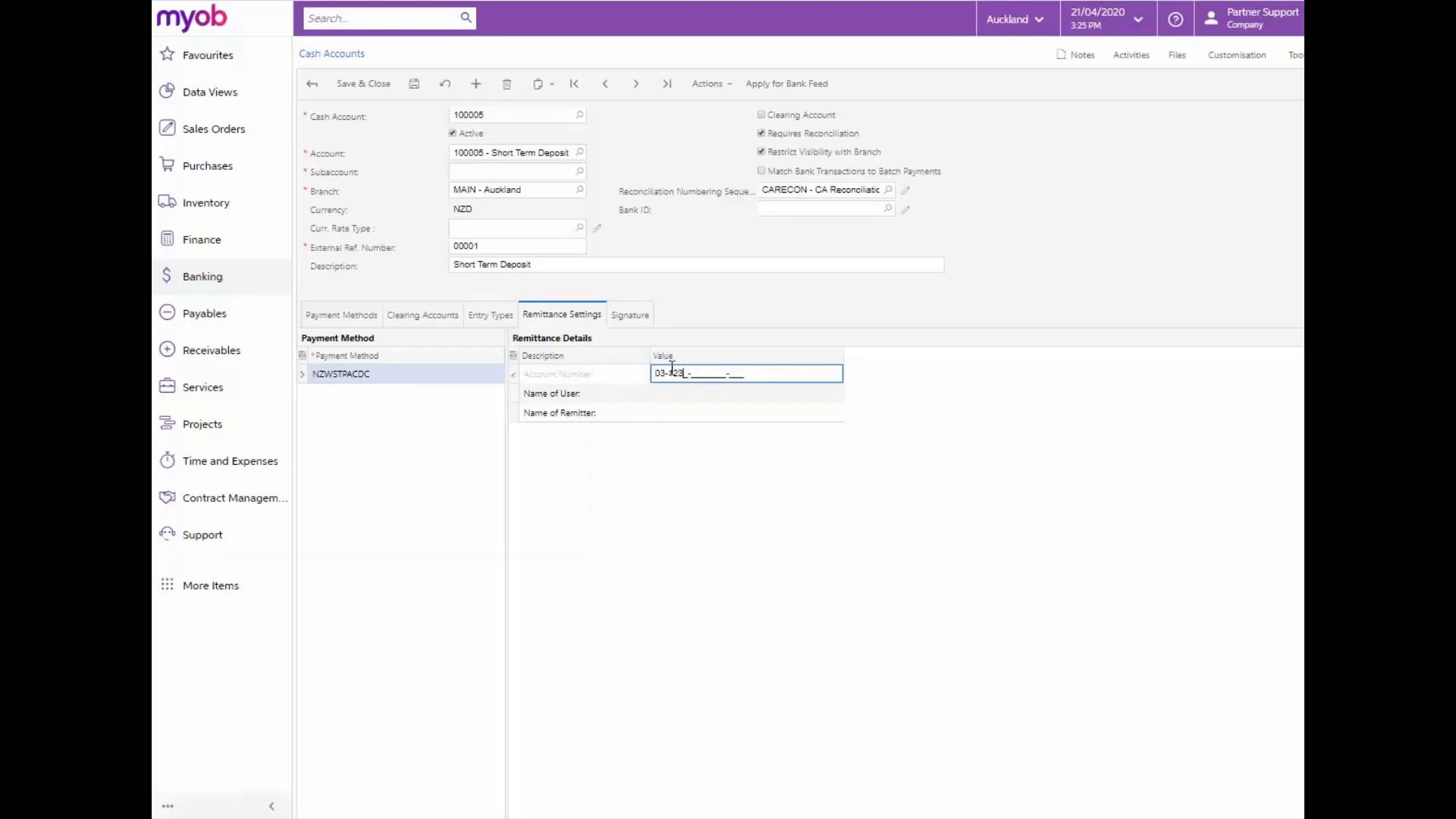
type("1234-56789")
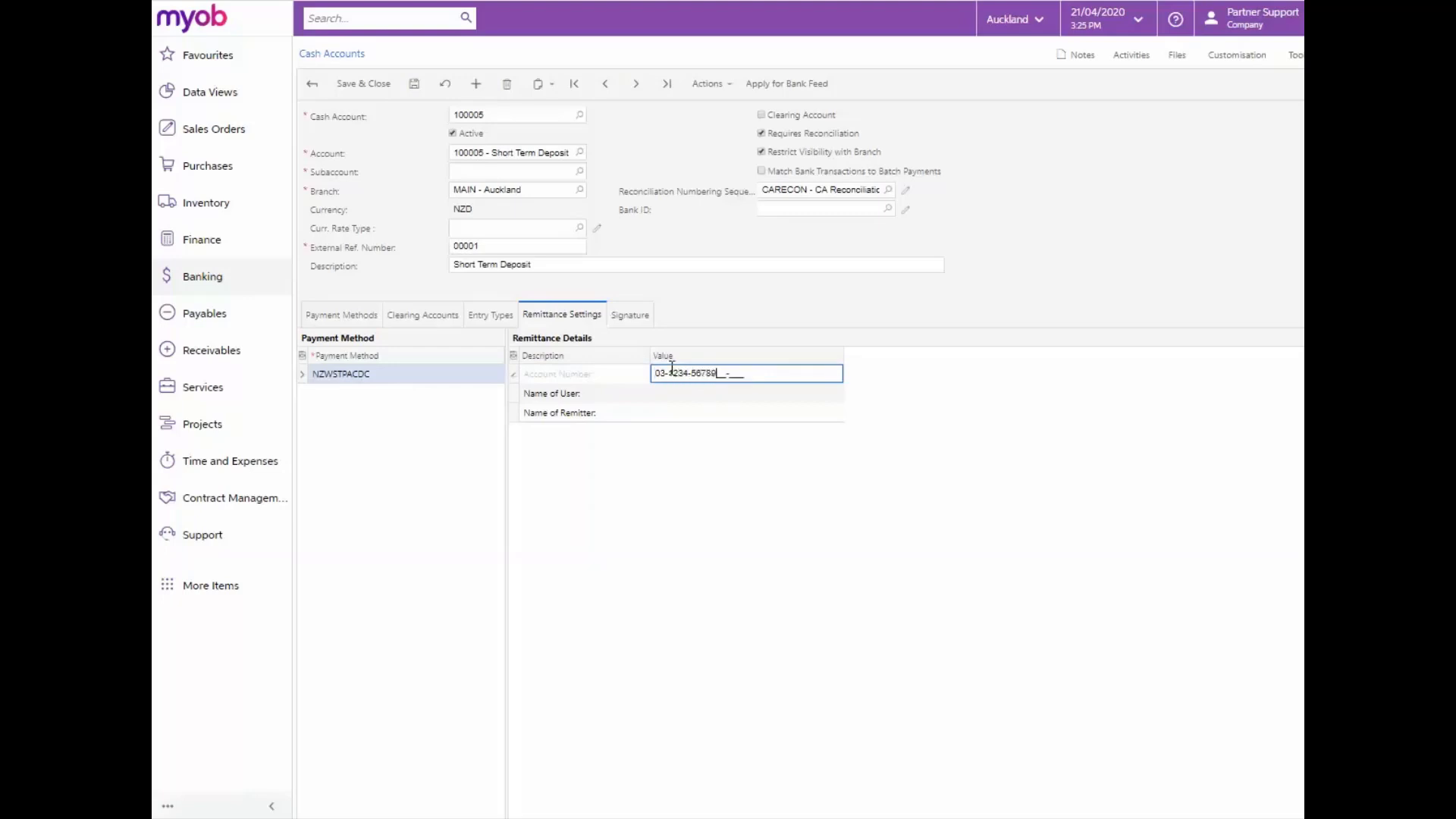
type("912-345")
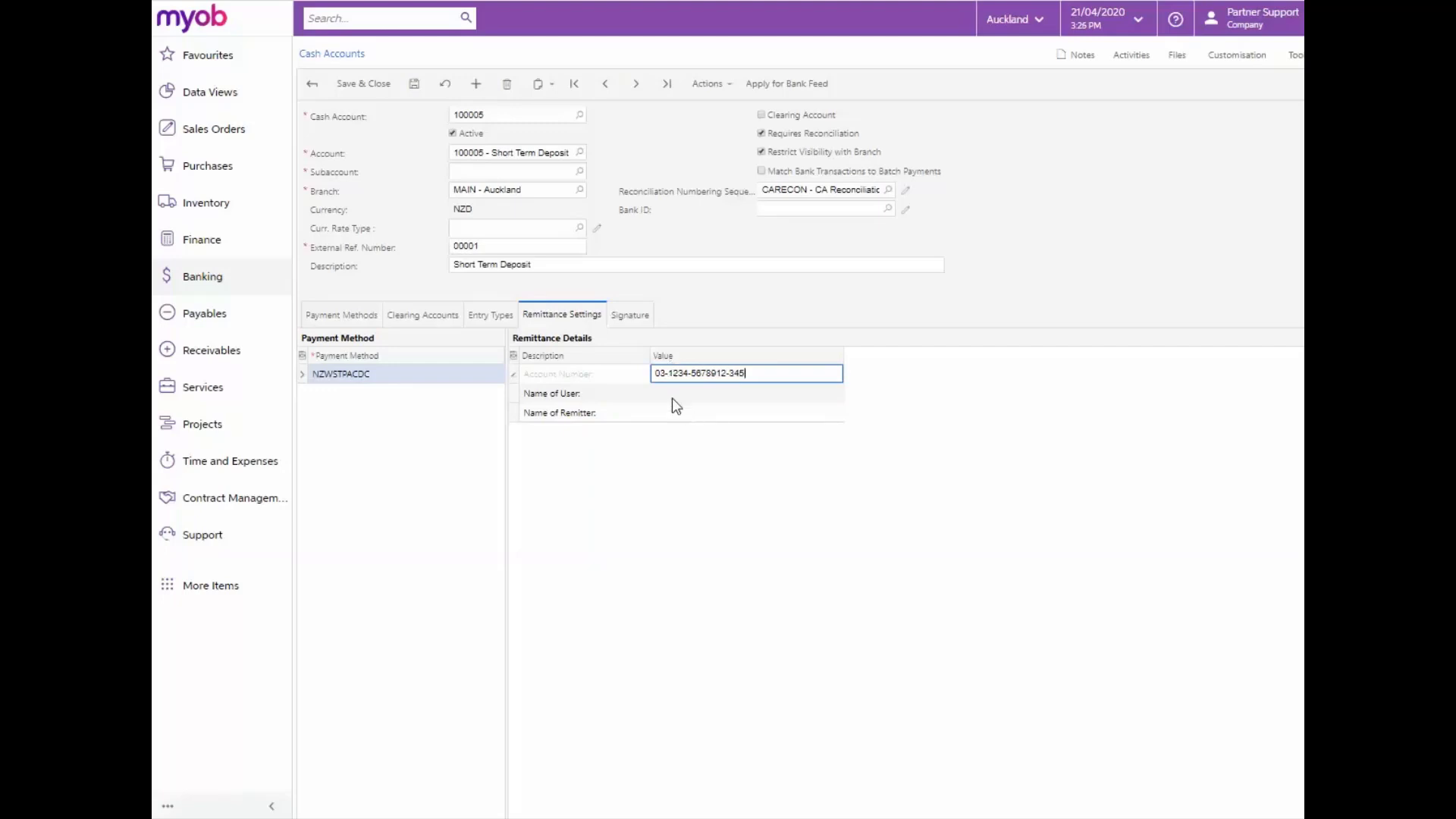
- Enter Dawson as name of user and Rapidbytes as name of remitter
left_click(746, 393)
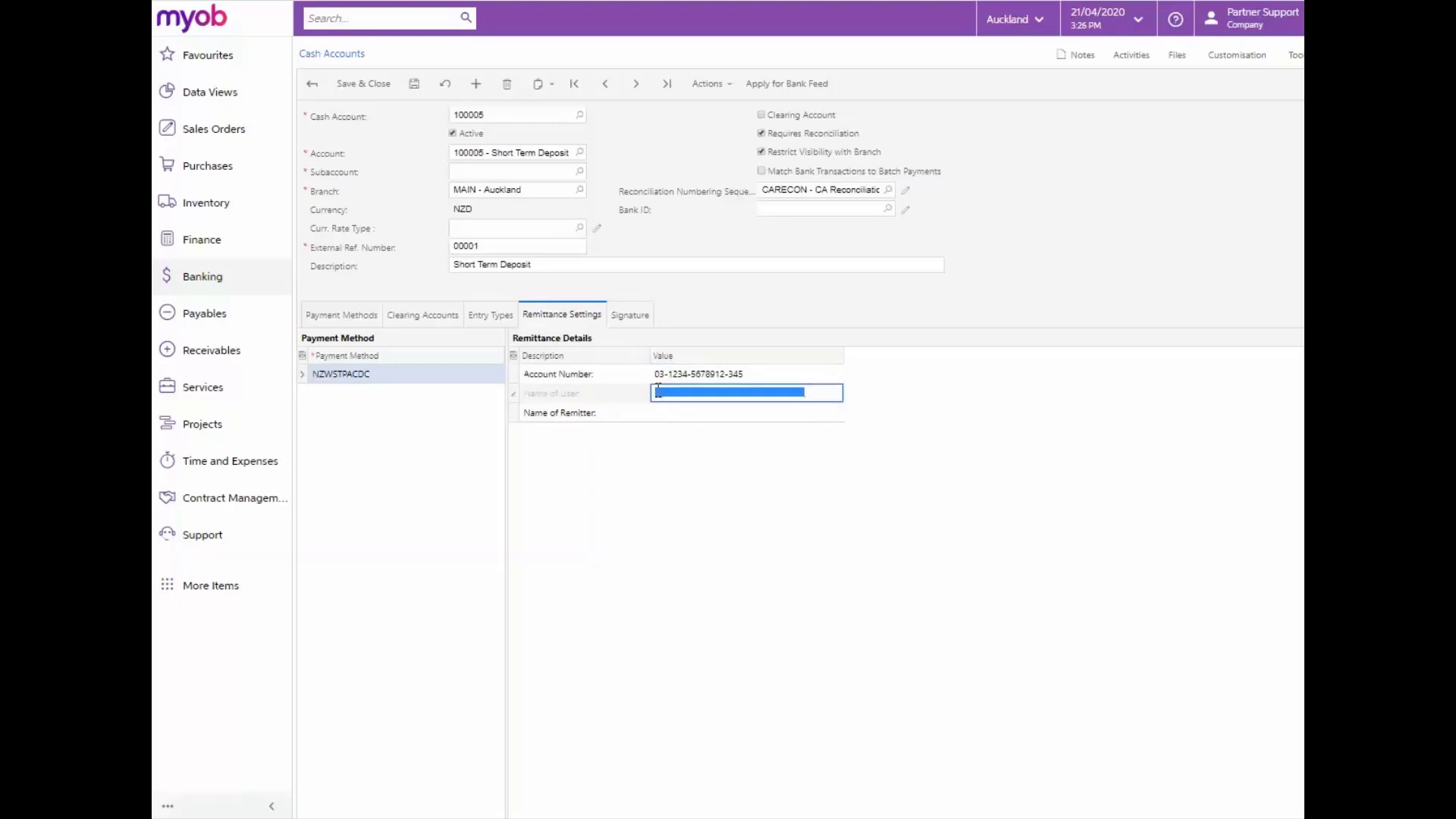
type("Da")
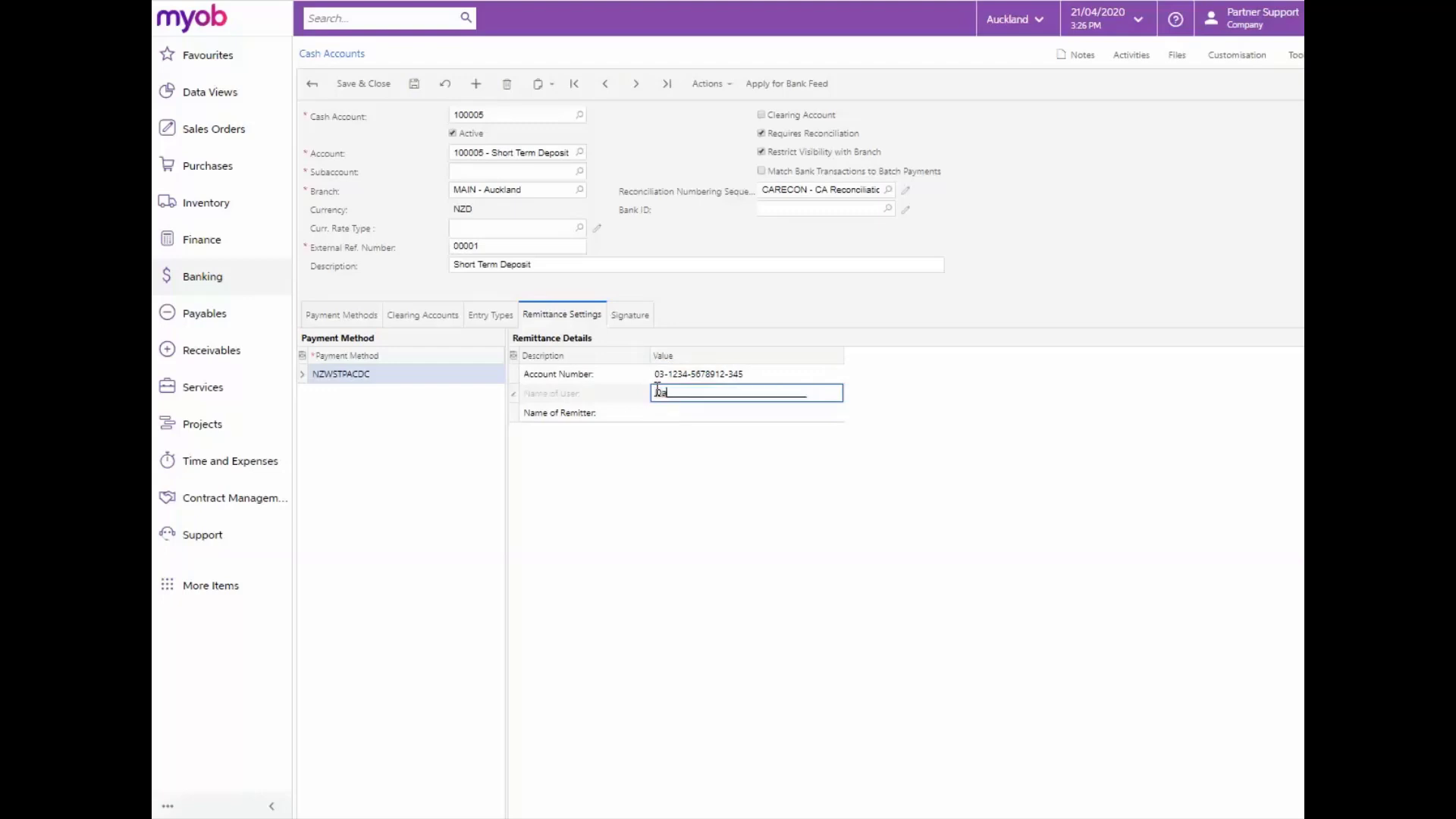
type("Dawson")
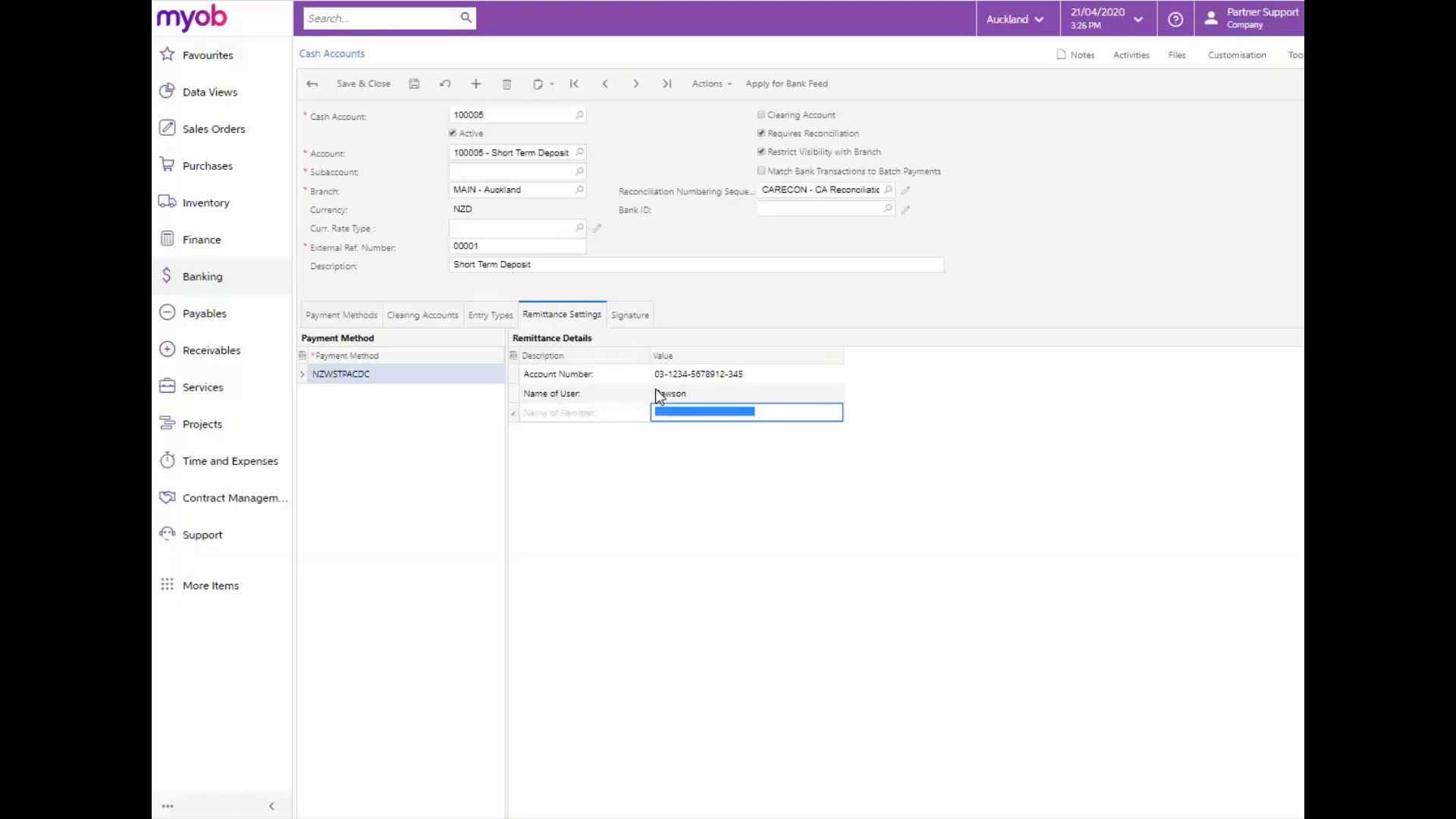
type("Rapidbytes")
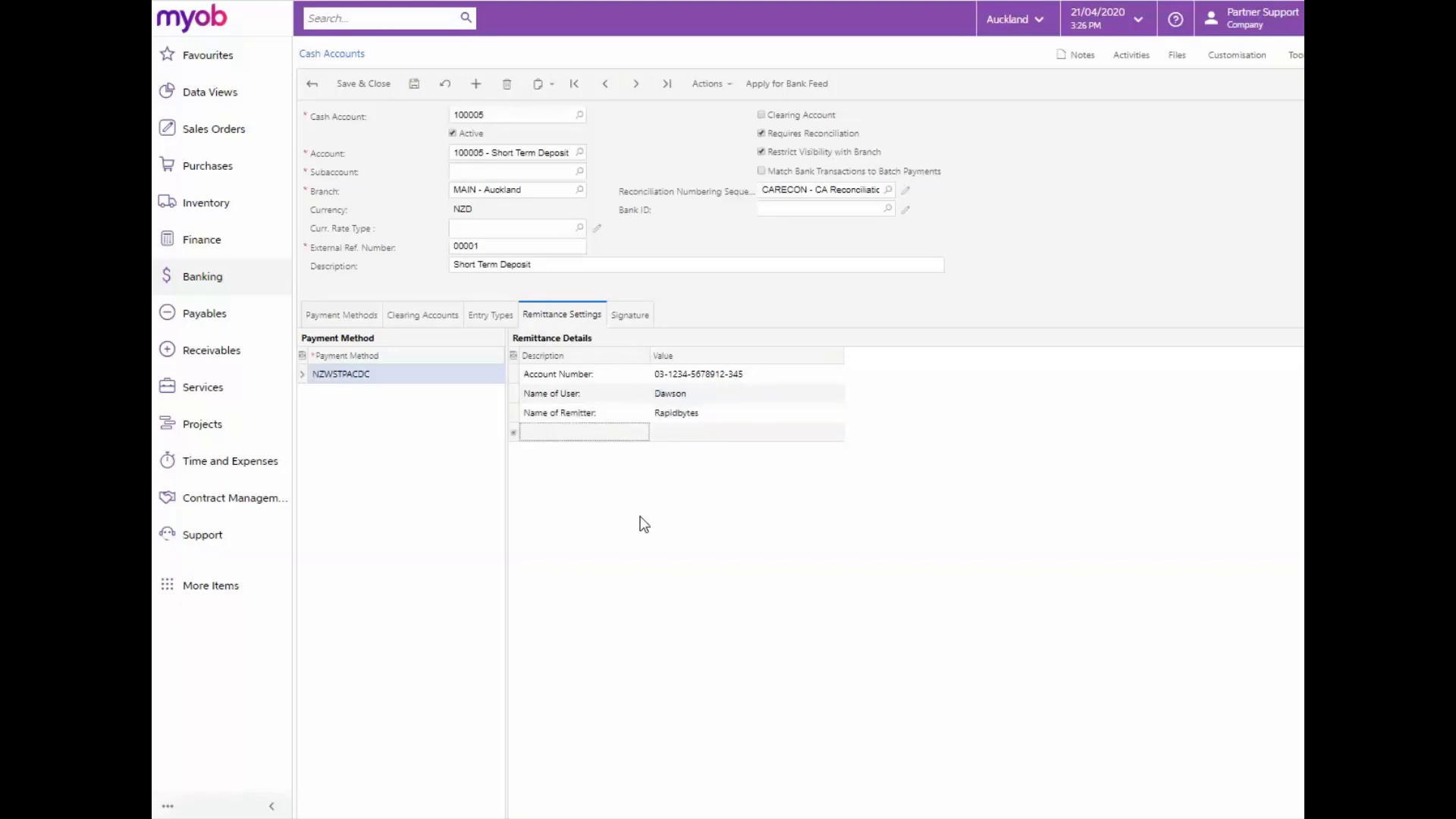
mouse_move(676, 310)
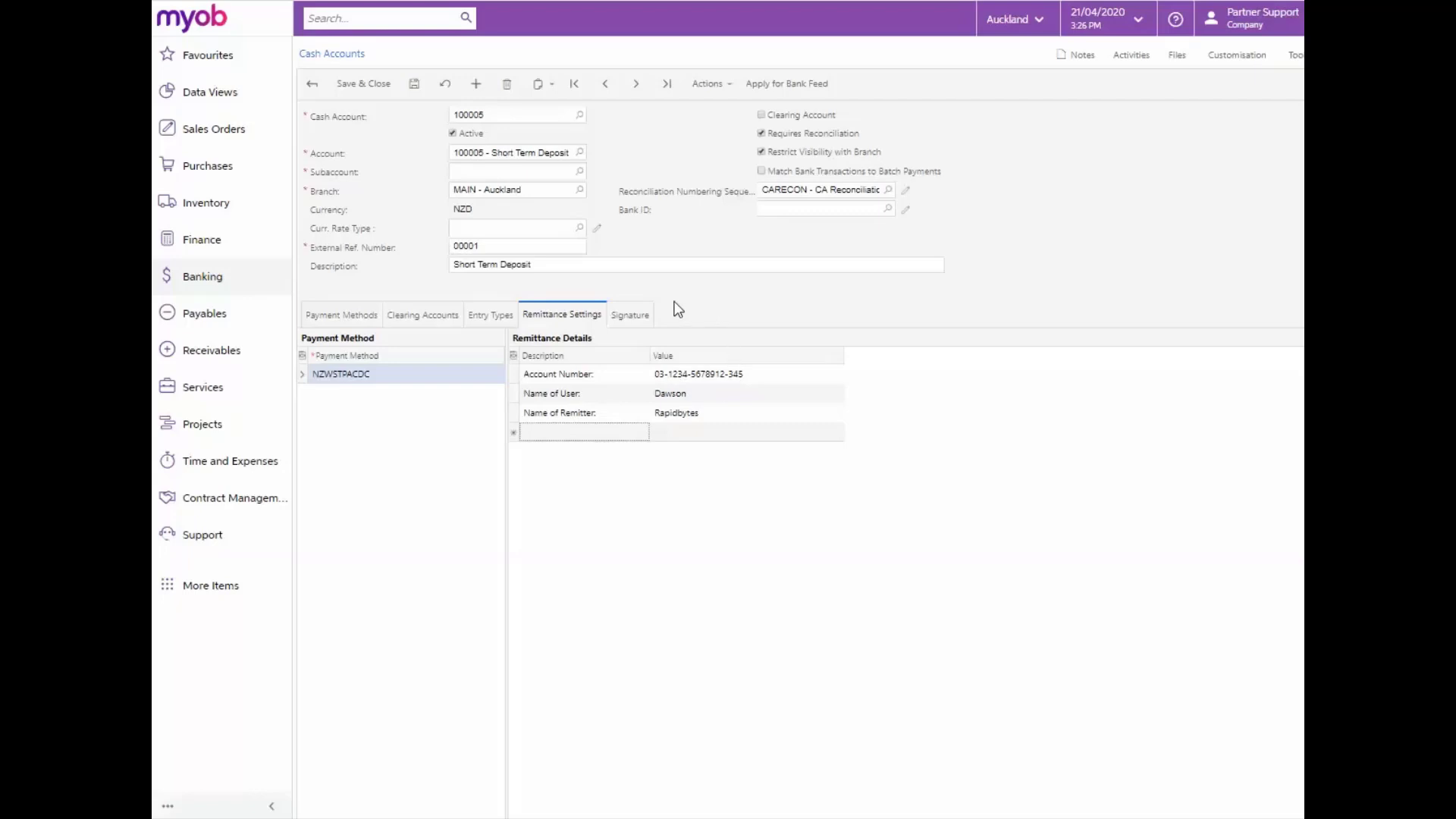
- Add CHARGE and INTEREST entry types to the cash account
left_click(490, 314)
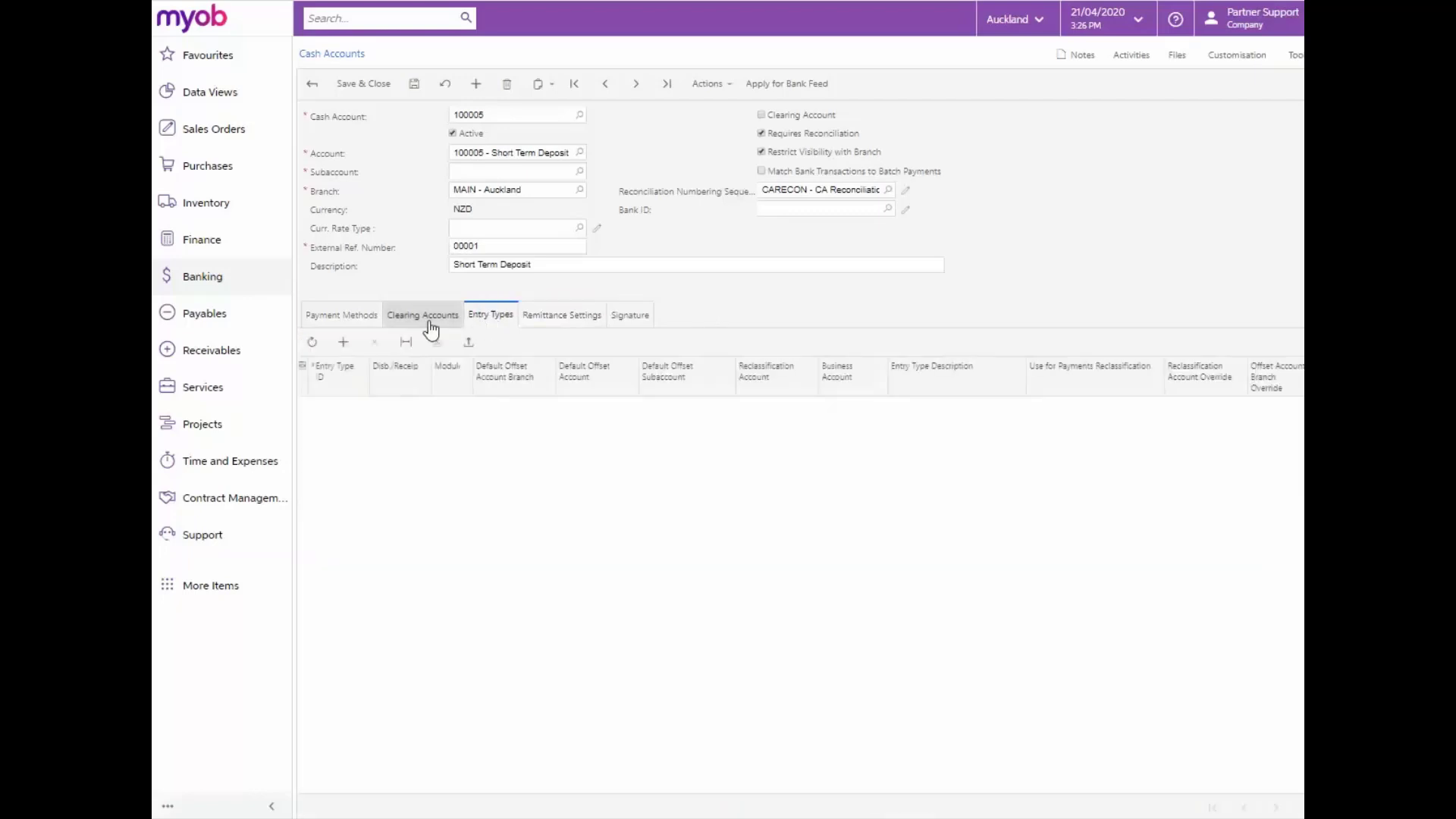
left_click(342, 343)
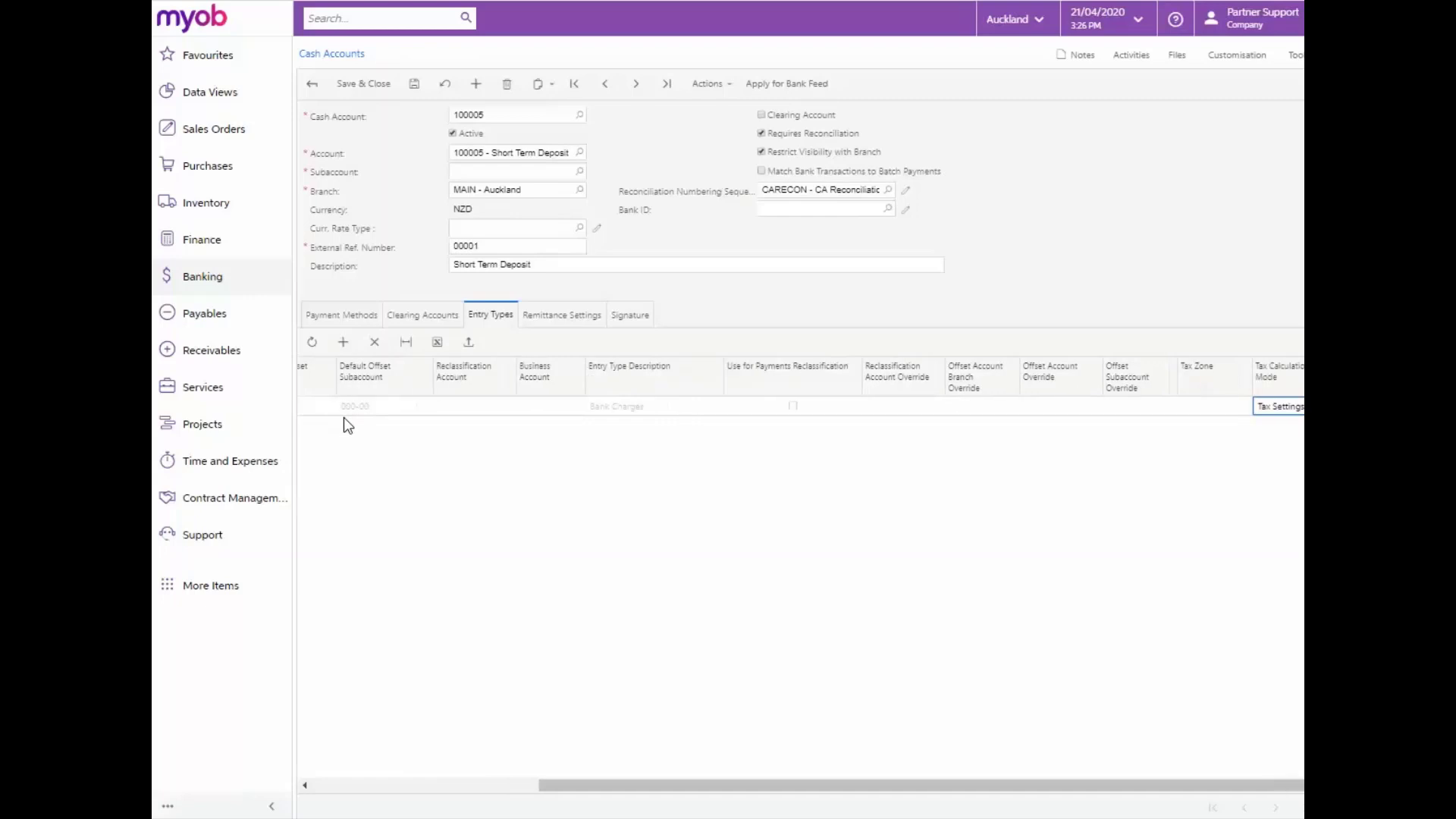
left_click(343, 342)
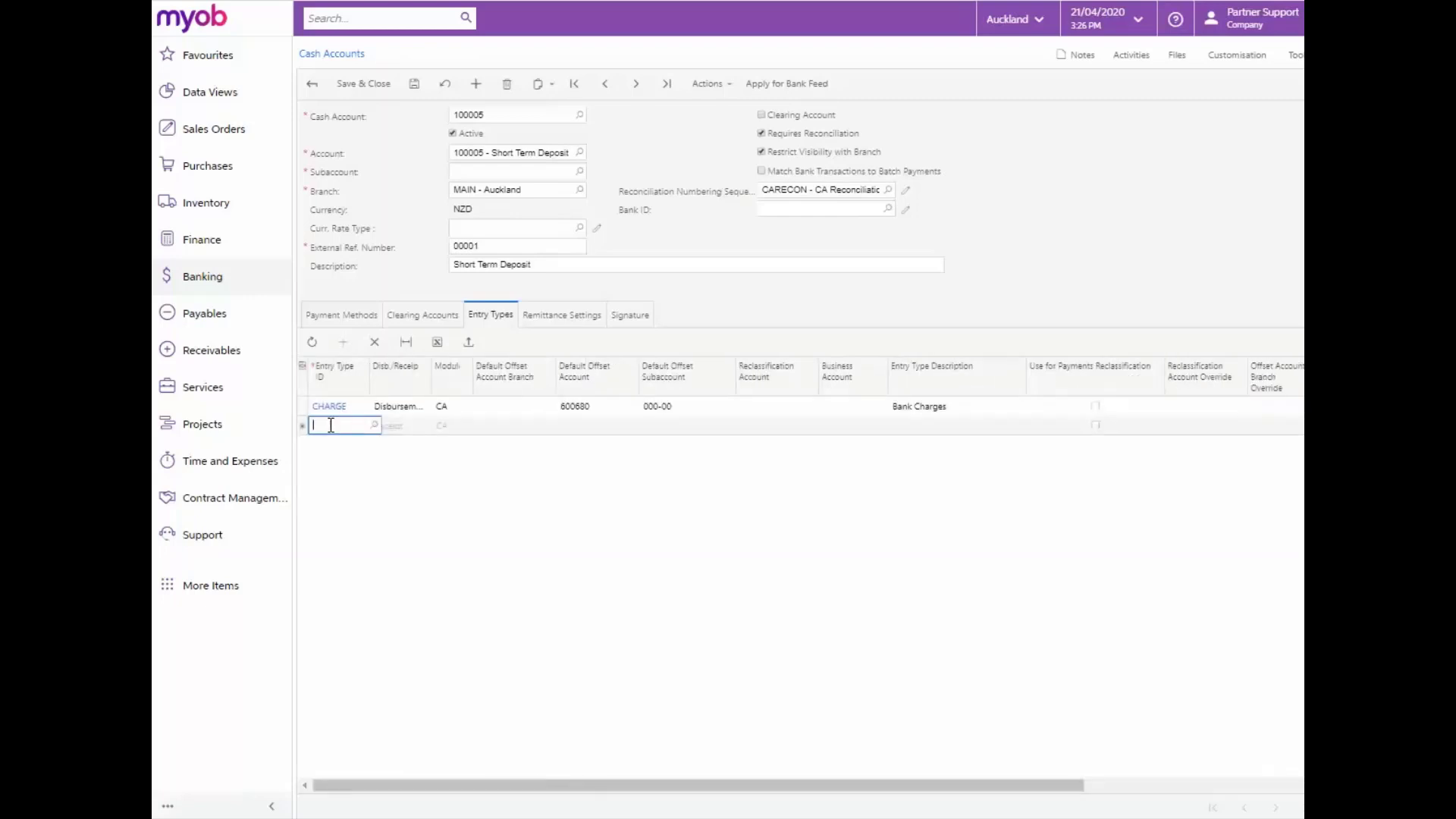
type("inter")
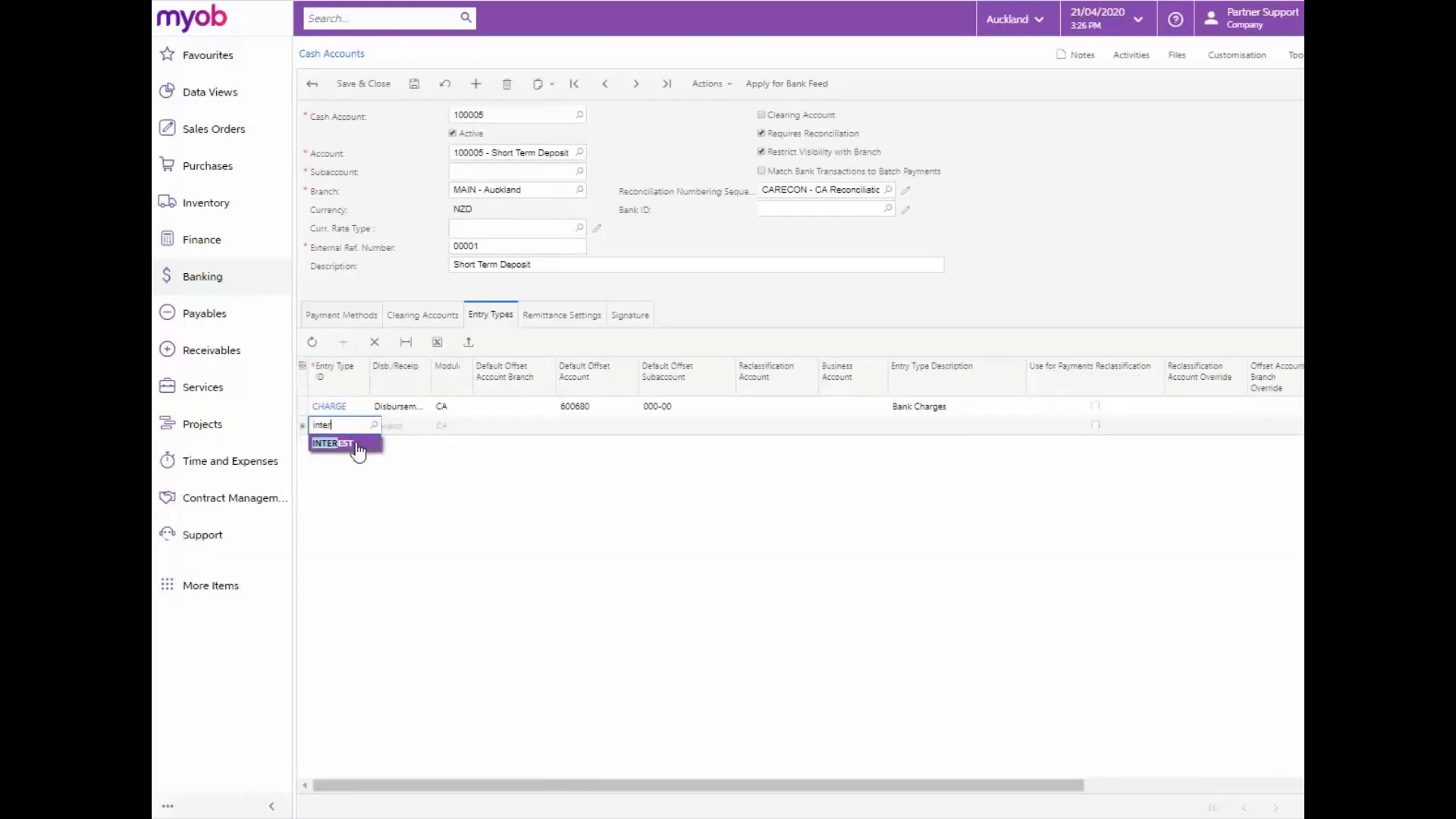
left_click(331, 443)
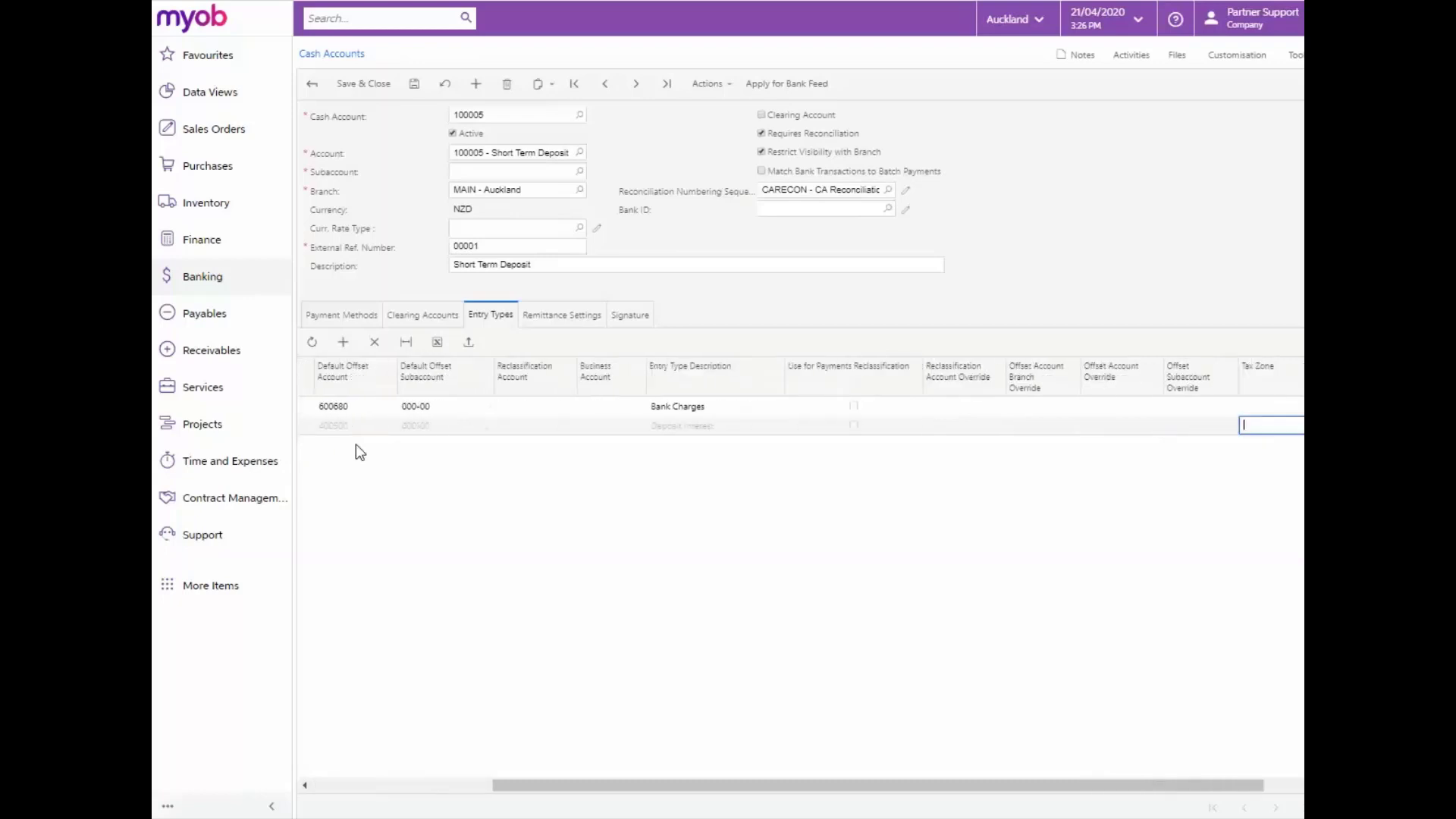